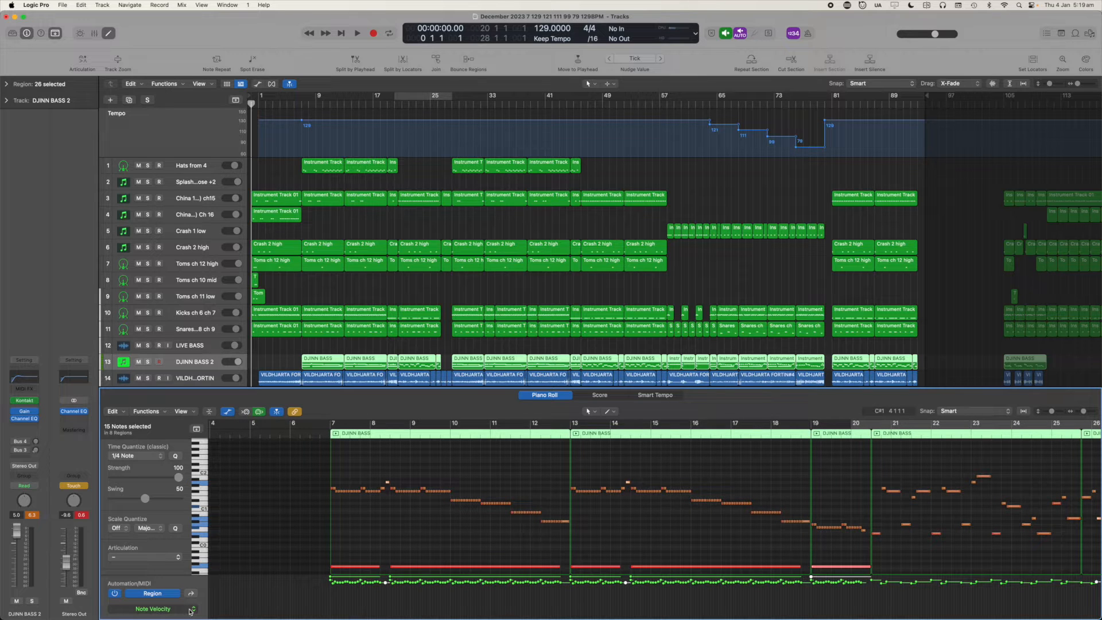
# Switch the Piano Roll automation lane from velocity to Ch. 1 Pitch Bend for the bass.
pyautogui.click(153, 608)
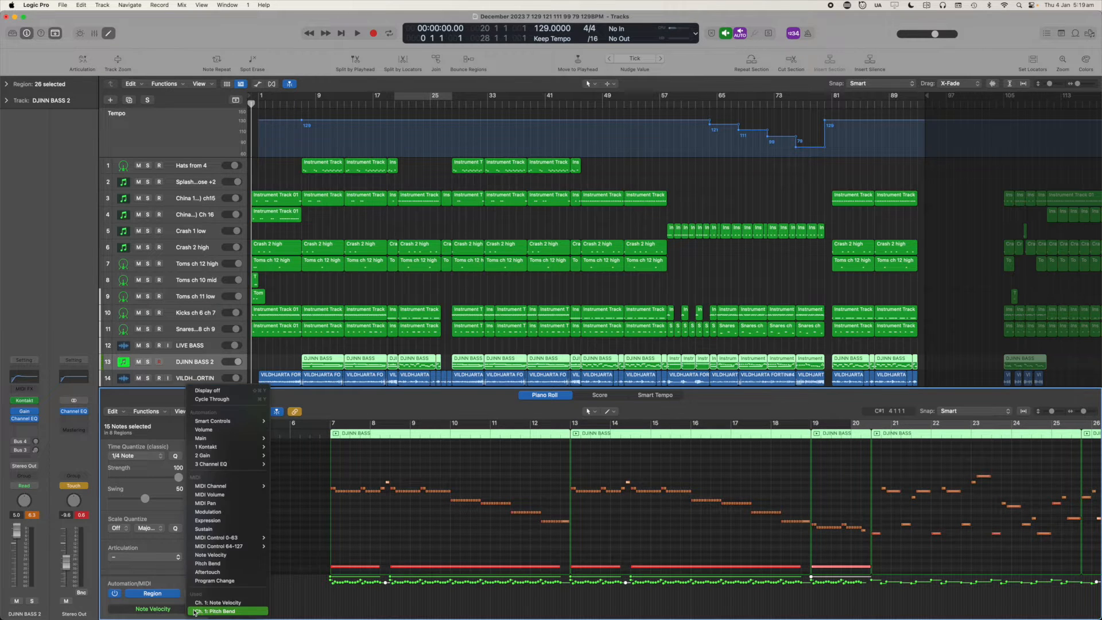
pyautogui.moveTo(215, 610)
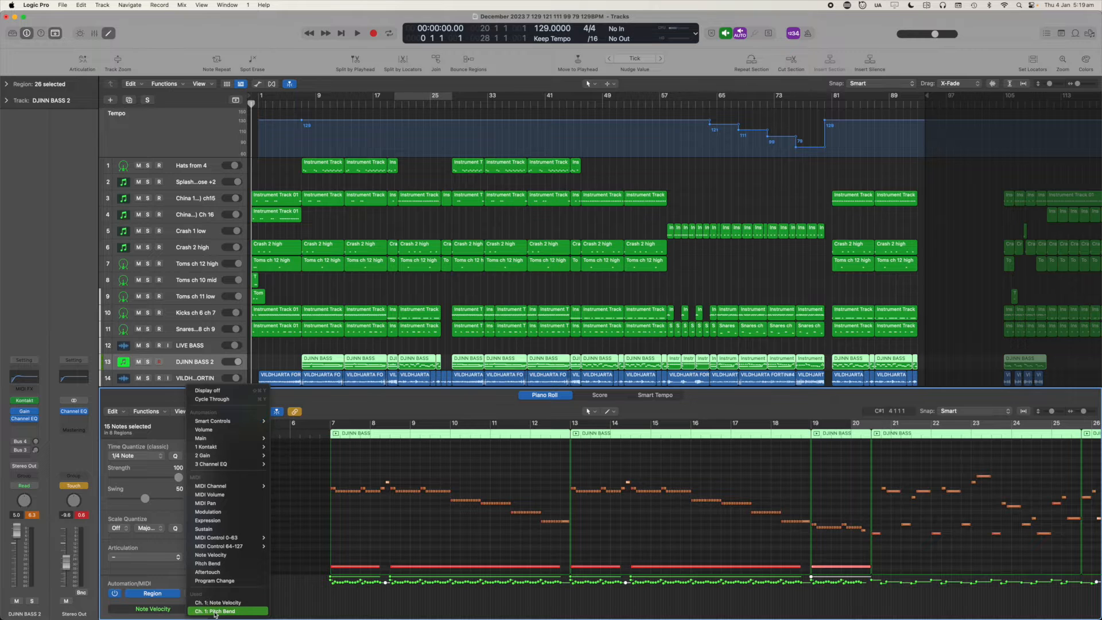
pyautogui.click(214, 610)
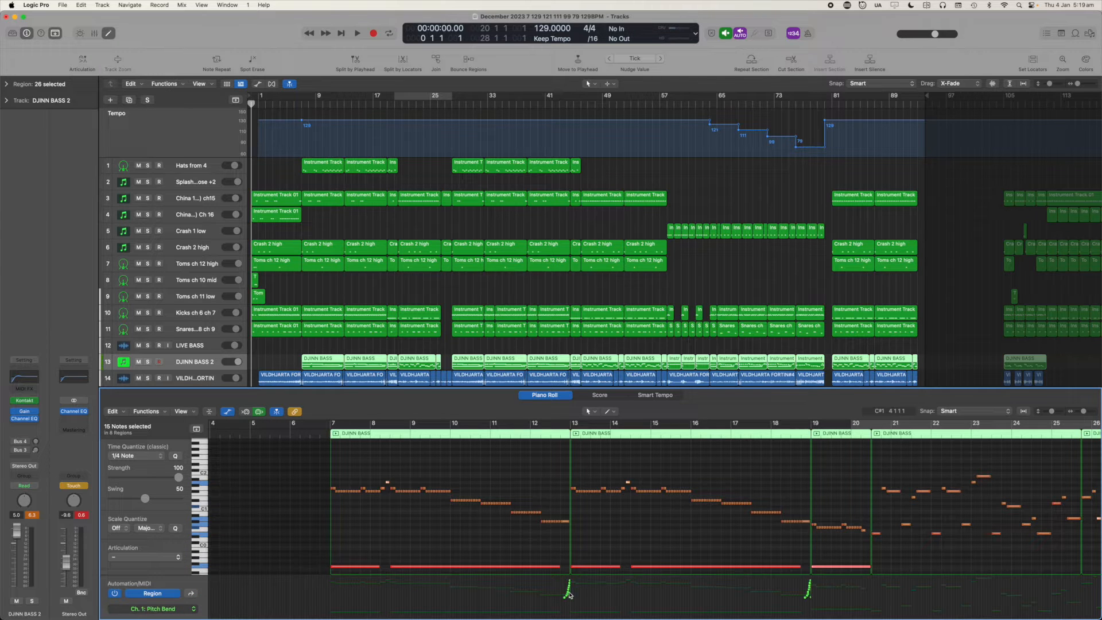
pyautogui.hscroll(3)
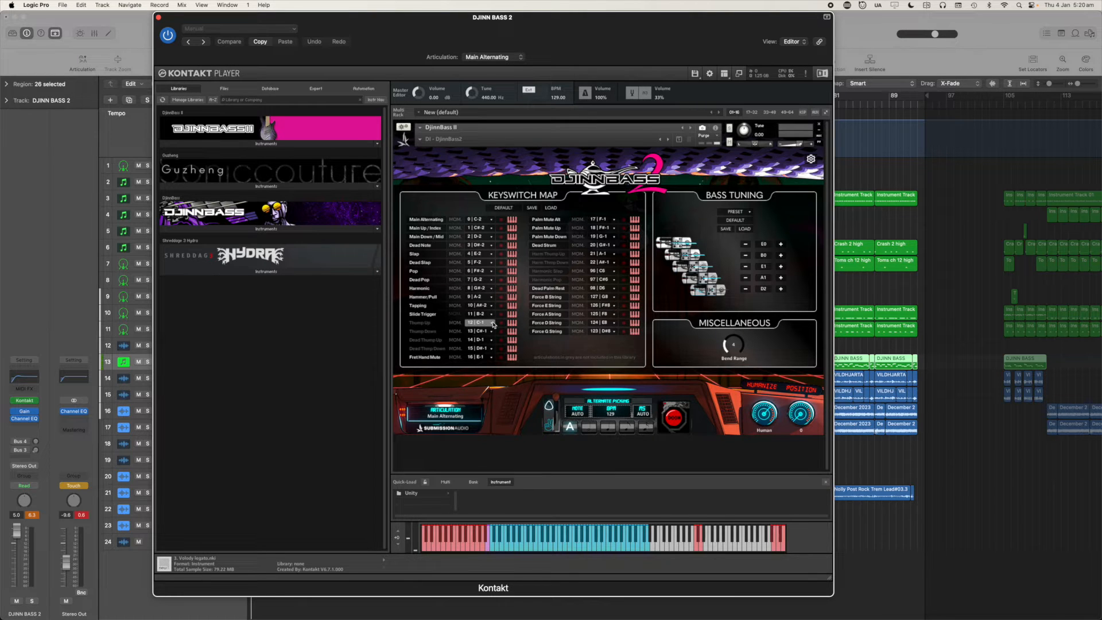
pyautogui.moveTo(610, 314)
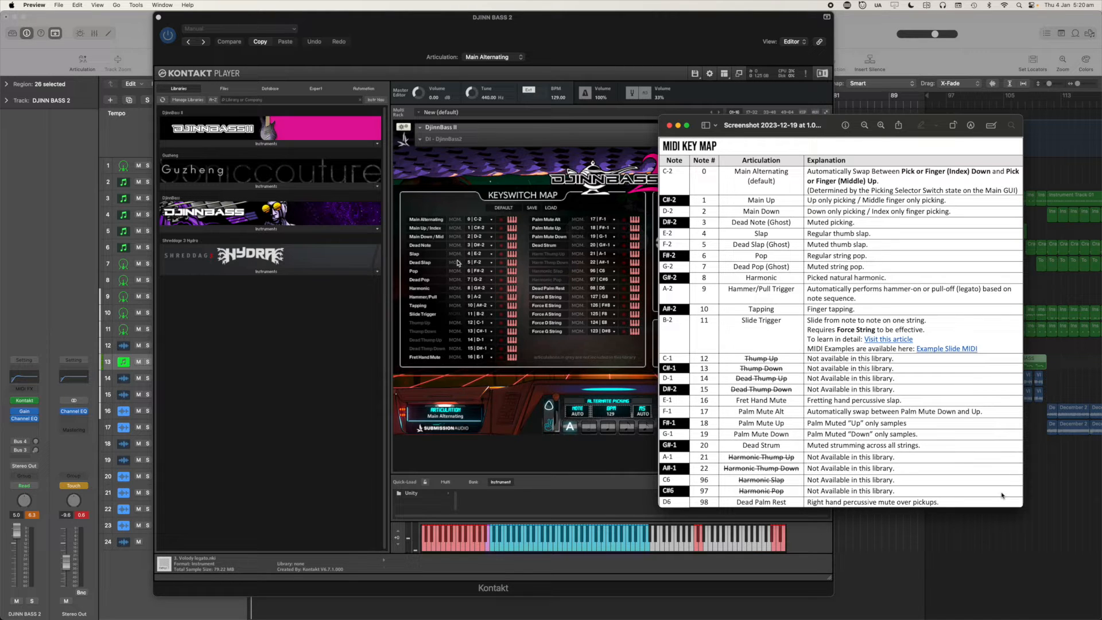
pyautogui.moveTo(455, 277)
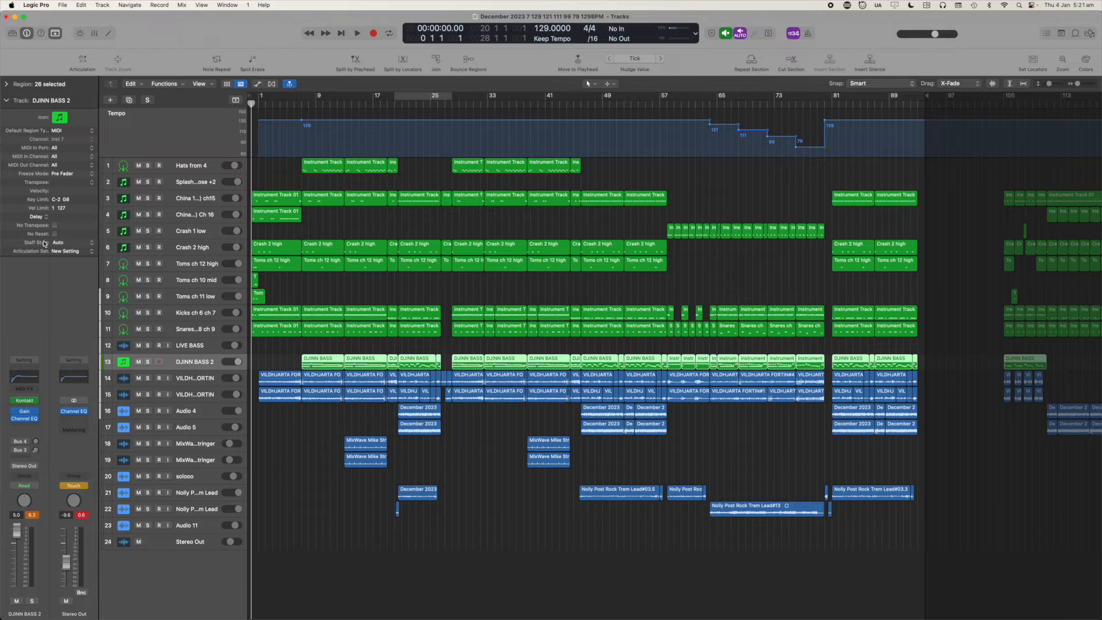
# Create a new articulation set with a first articulation named Main on channel 1.
pyautogui.click(65, 251)
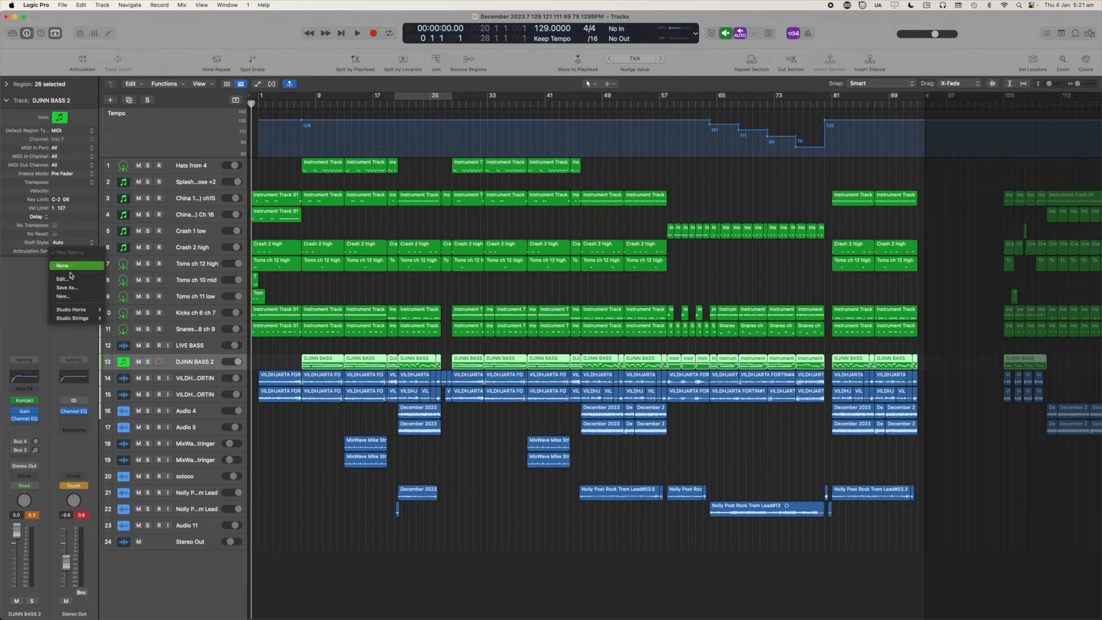
pyautogui.click(63, 295)
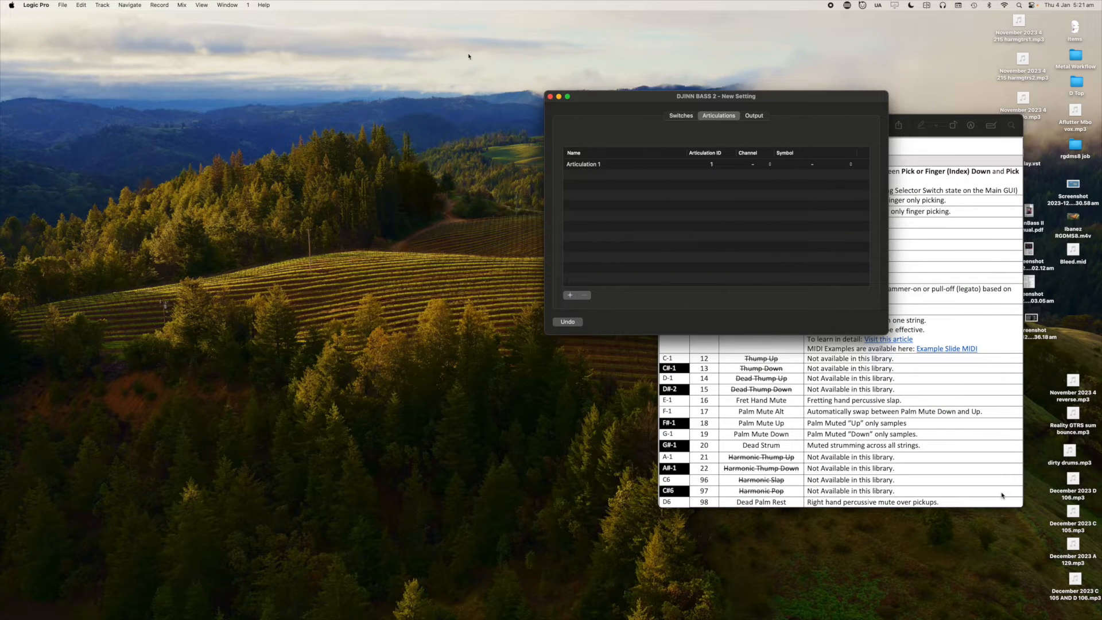
pyautogui.moveTo(714, 96); pyautogui.dragTo(433, 141)
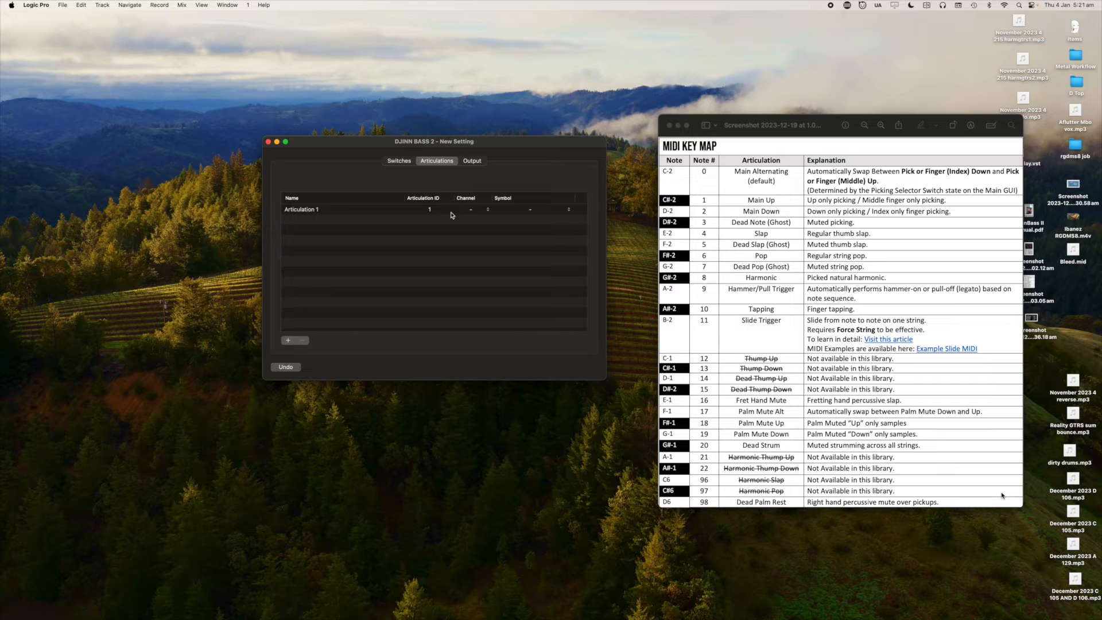
pyautogui.click(485, 208)
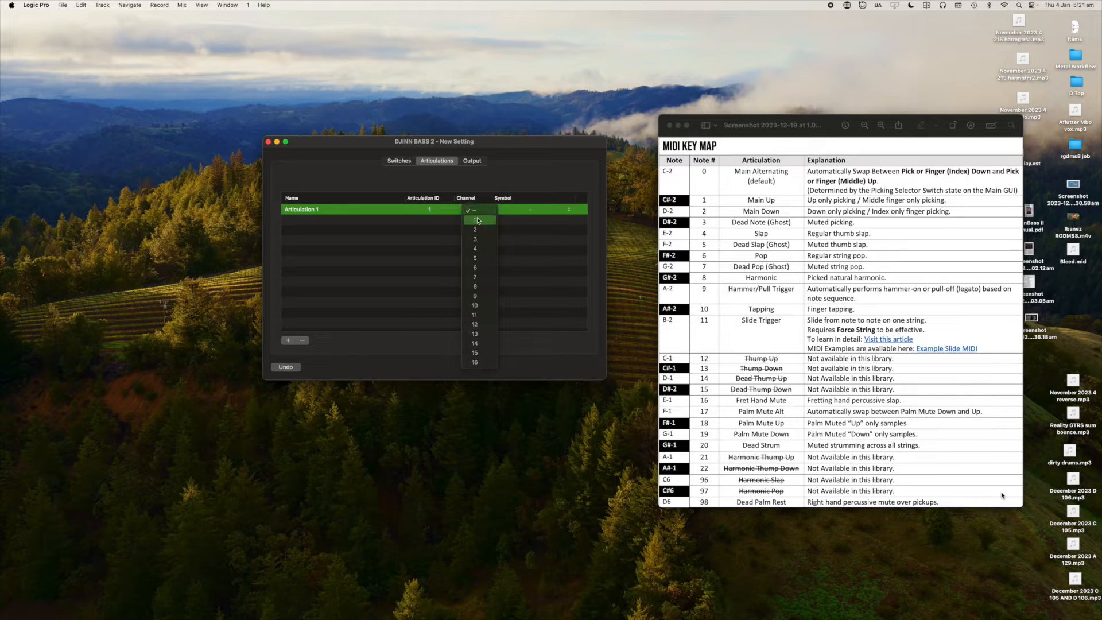
pyautogui.click(475, 220)
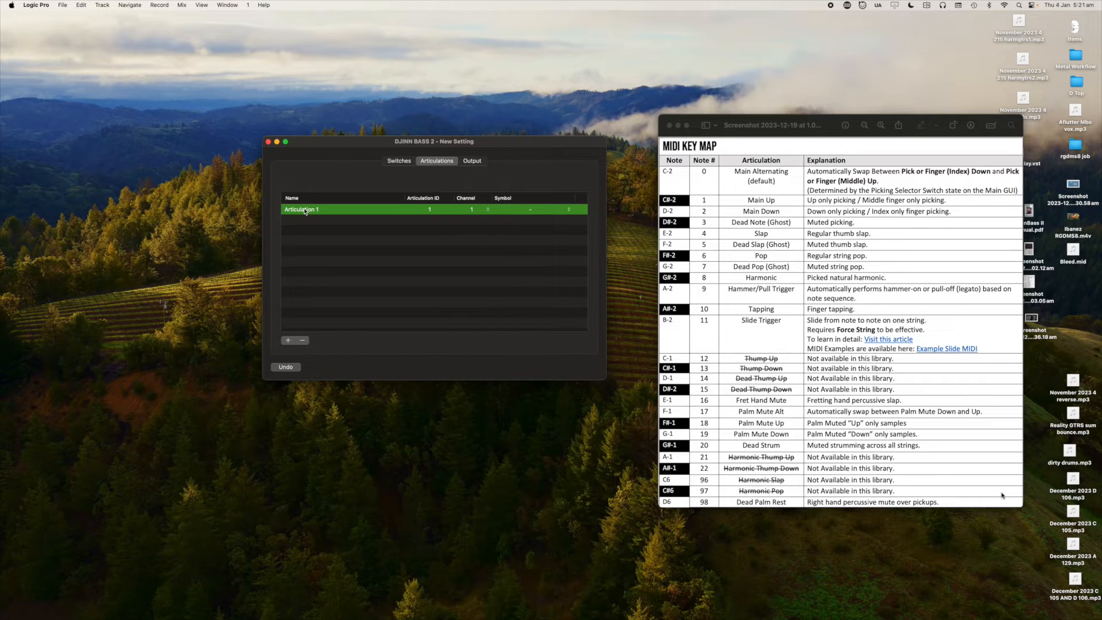
pyautogui.doubleClick(302, 209)
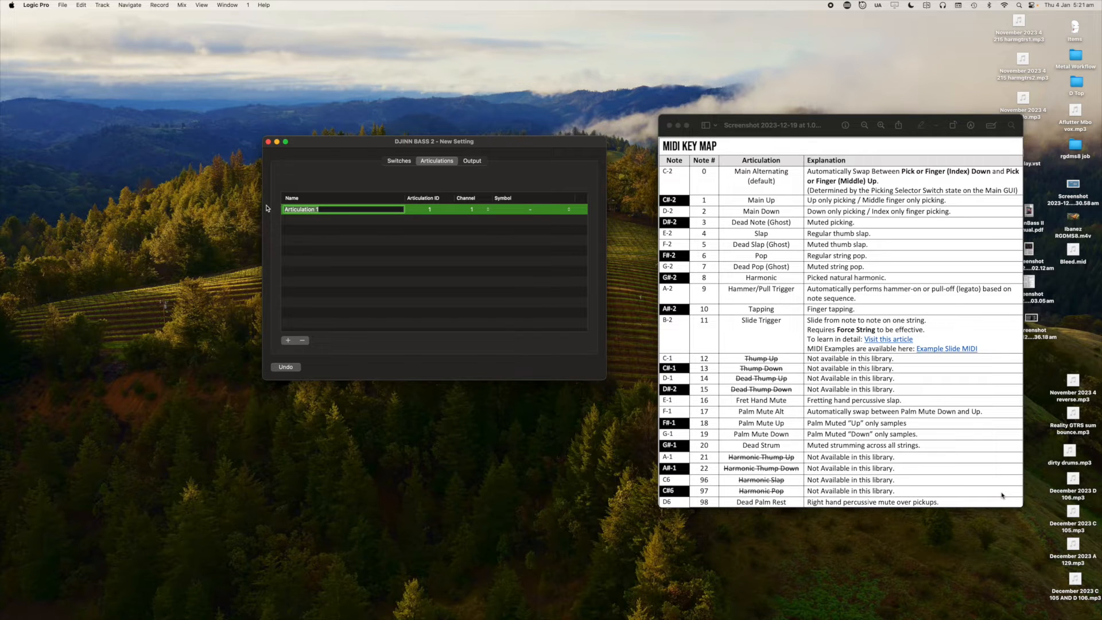
pyautogui.write('Main Alternating')
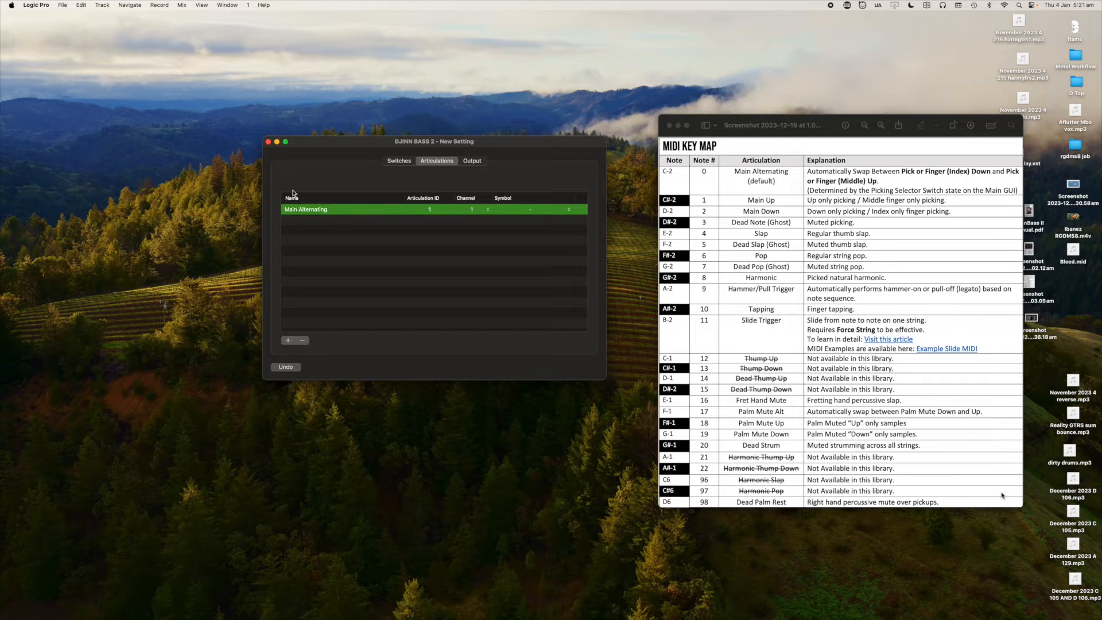
pyautogui.moveTo(462, 215)
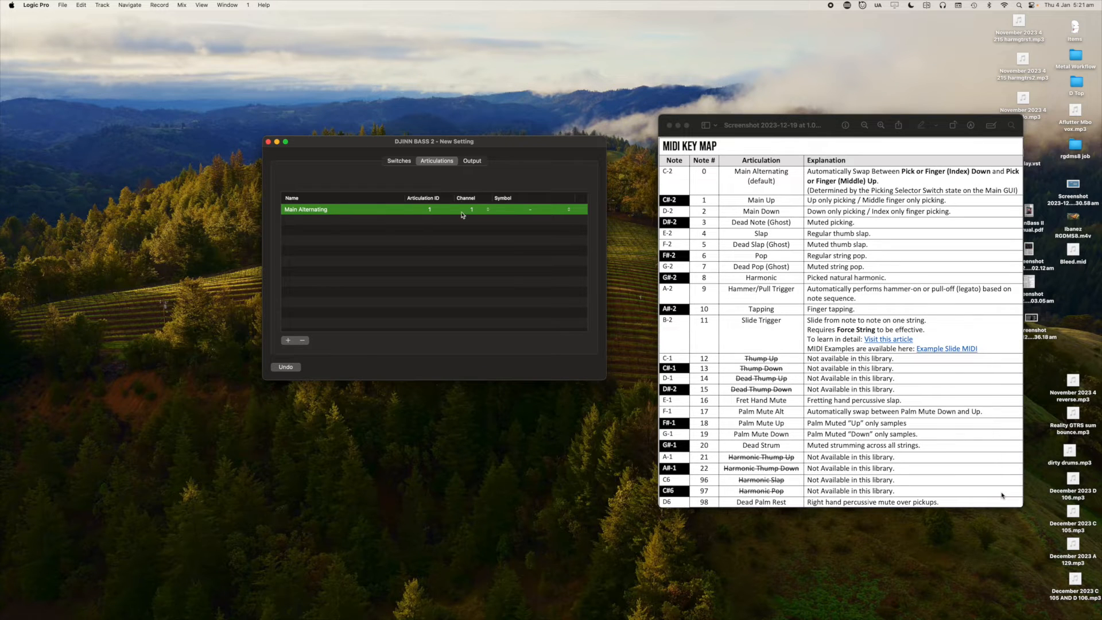
pyautogui.moveTo(564, 212)
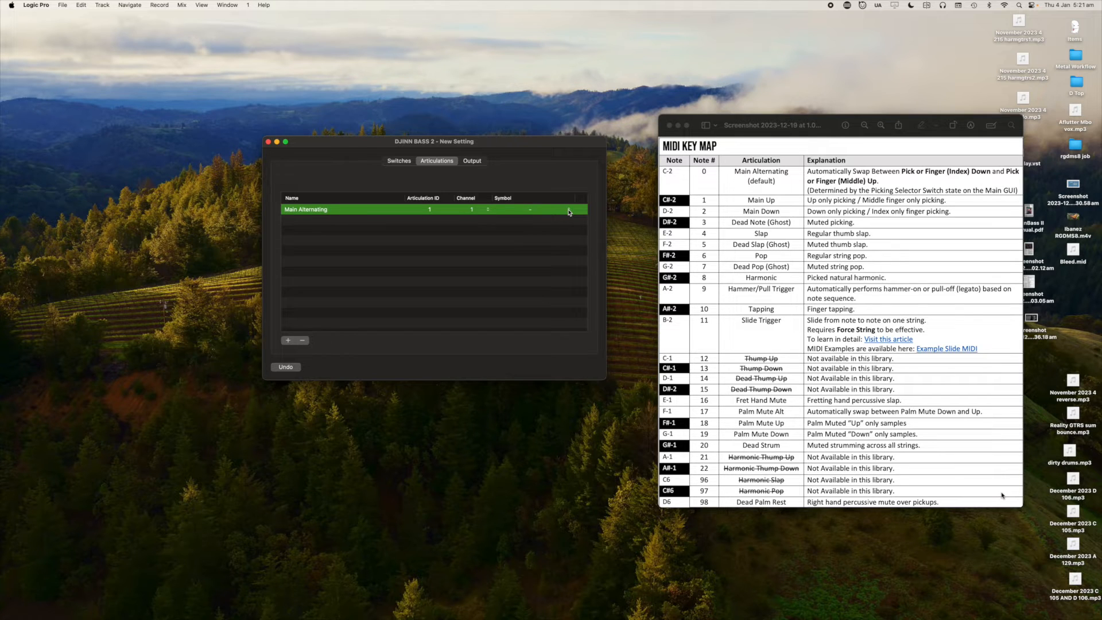
# Add a second articulation named Main Up on channel 1.
pyautogui.click(569, 209)
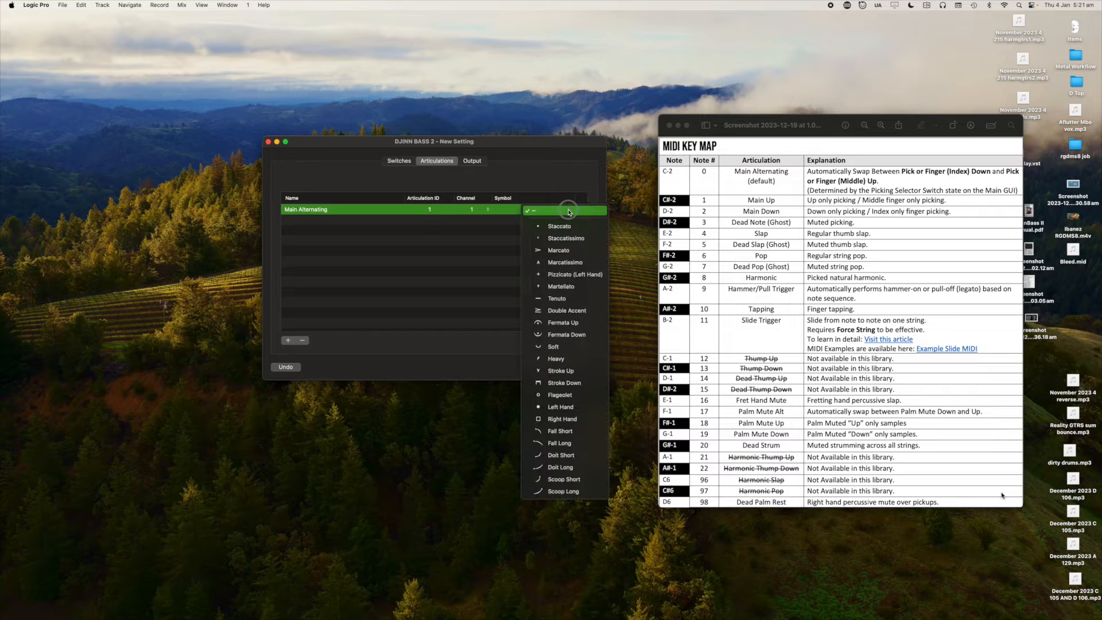
pyautogui.moveTo(567, 442)
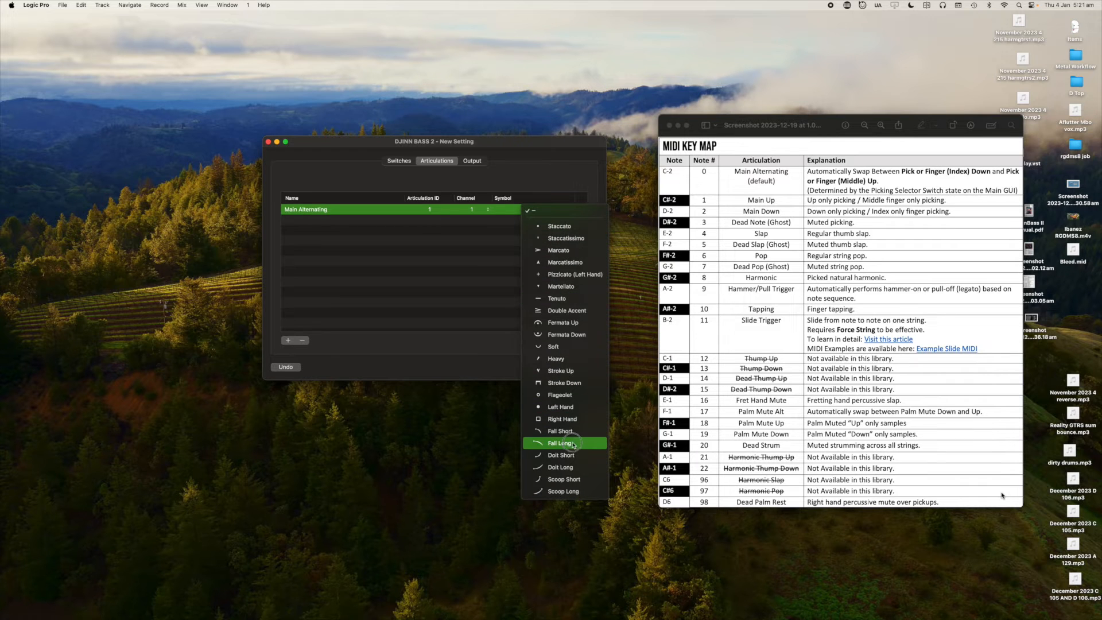
pyautogui.click(562, 443)
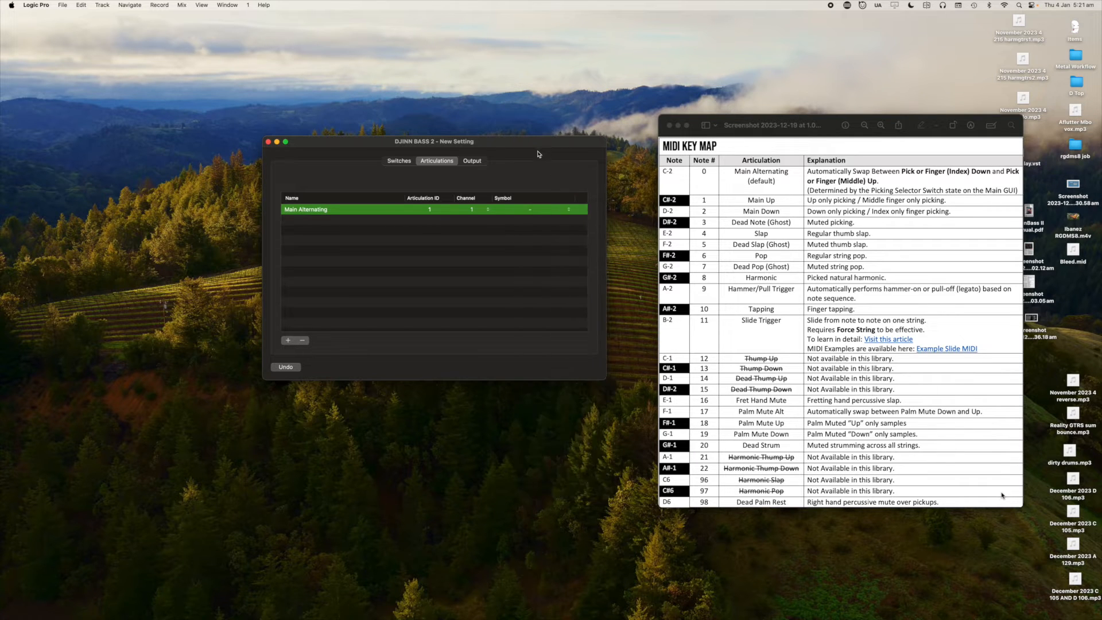
pyautogui.moveTo(385, 223)
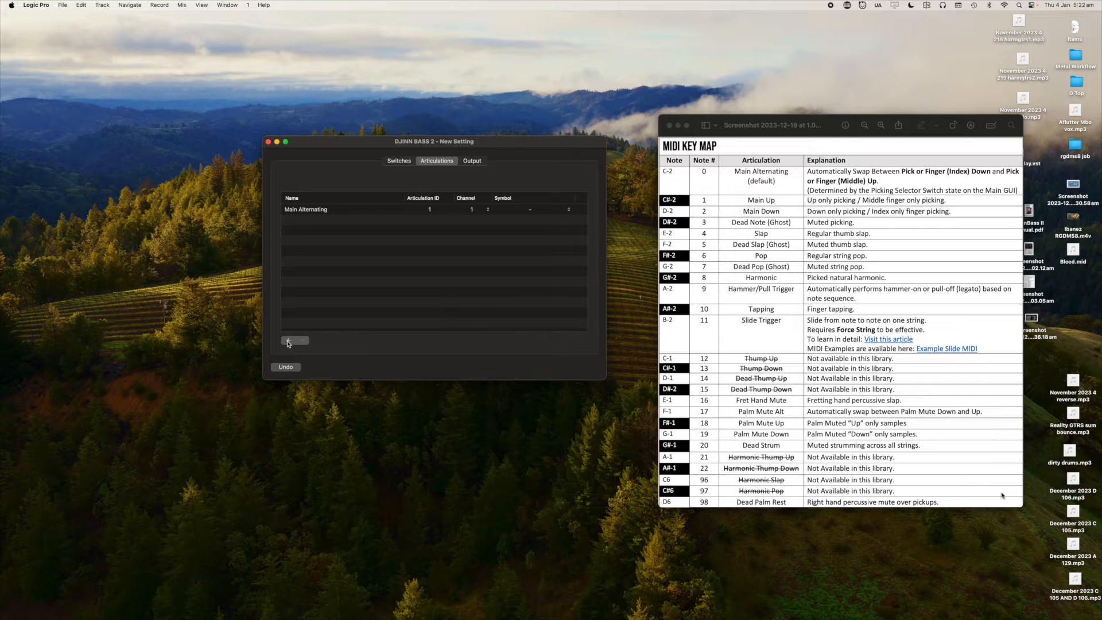
pyautogui.click(288, 340)
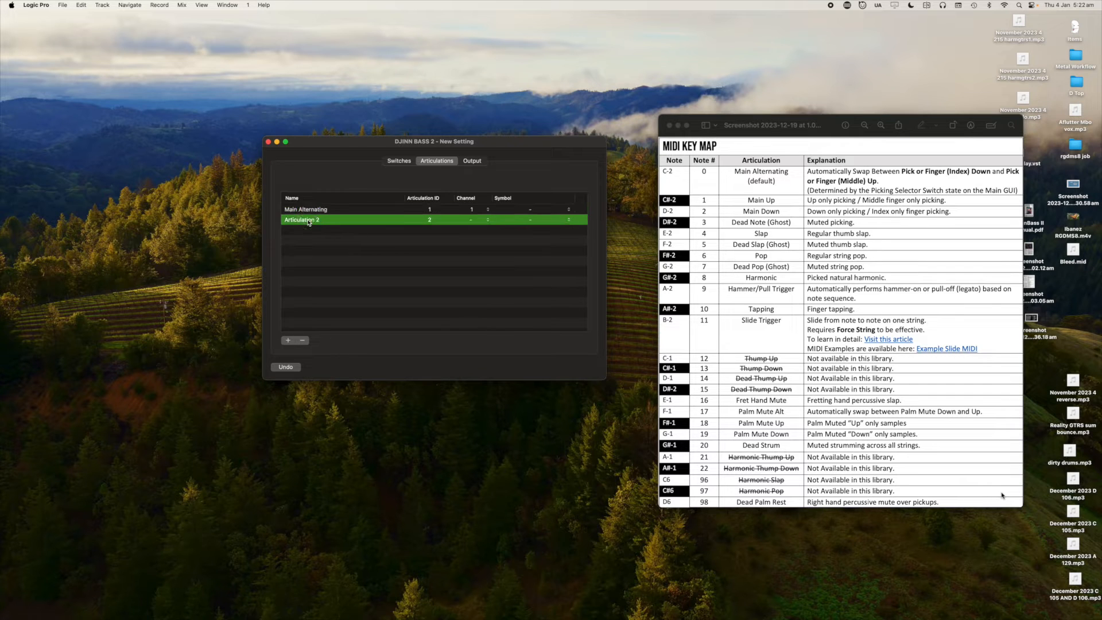
pyautogui.doubleClick(302, 219)
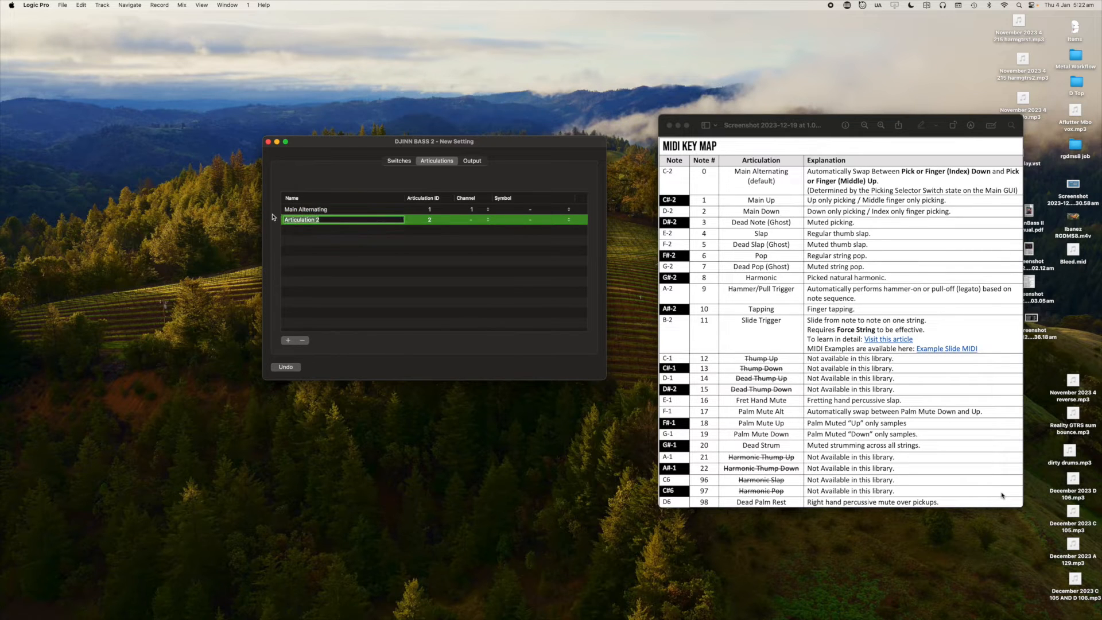
pyautogui.write('Main Up')
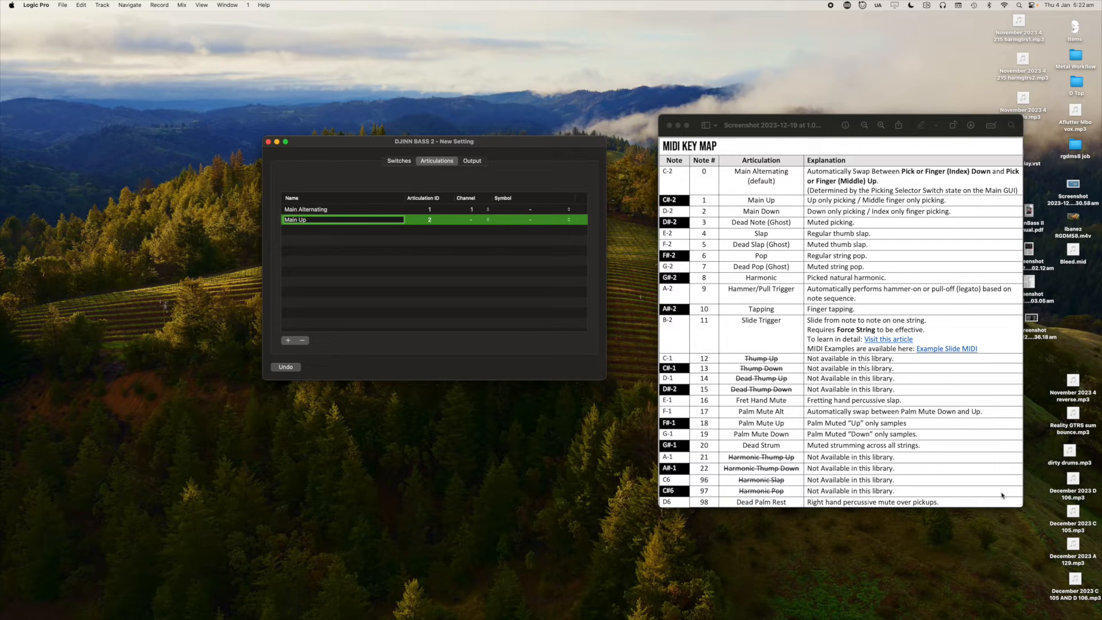
pyautogui.click(478, 219)
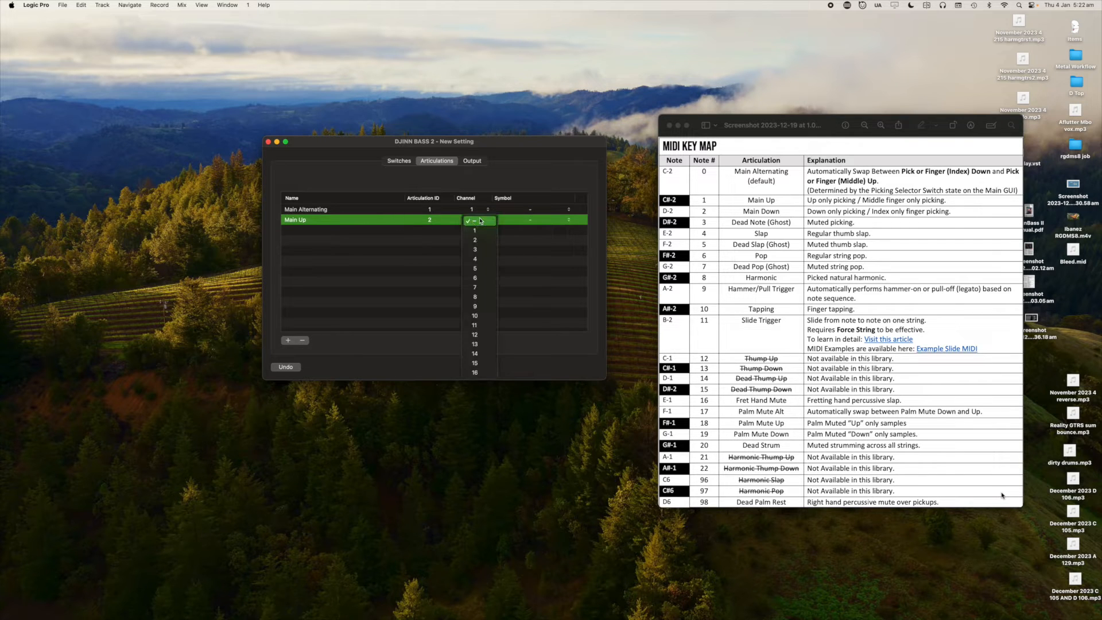
pyautogui.click(475, 229)
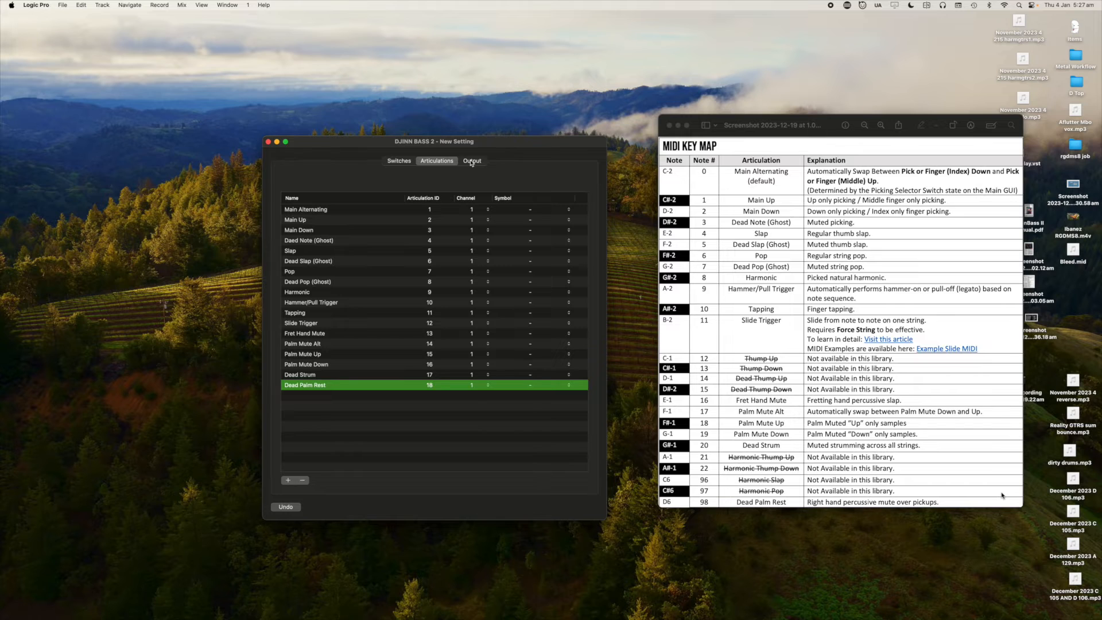
# Show the articulations' output mappings, then close the MIDI key map screenshot.
pyautogui.click(472, 160)
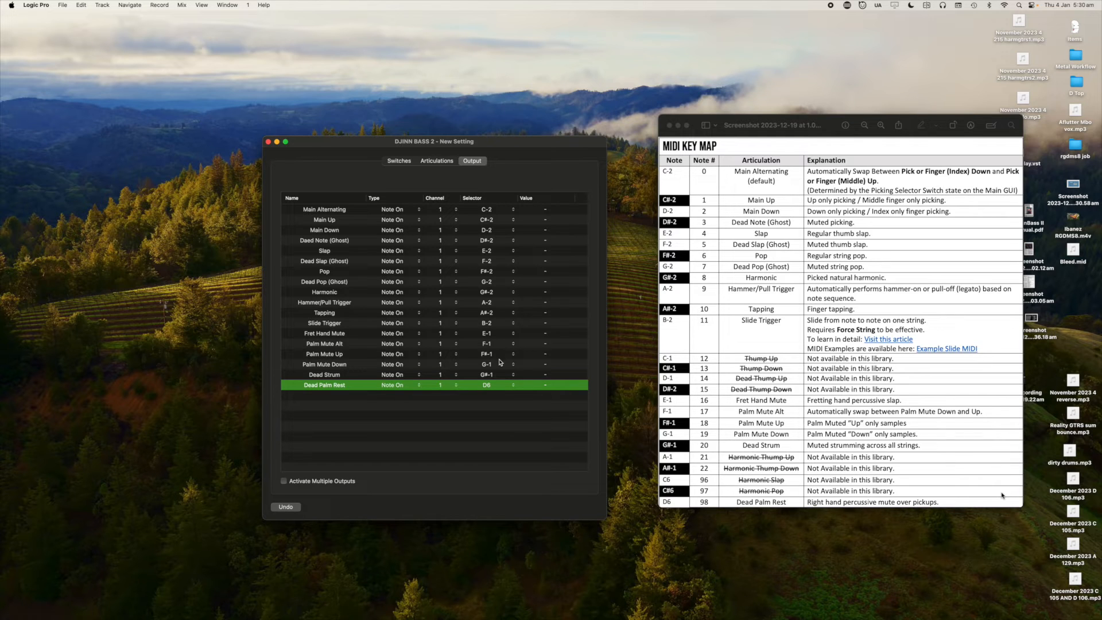
pyautogui.moveTo(678, 492)
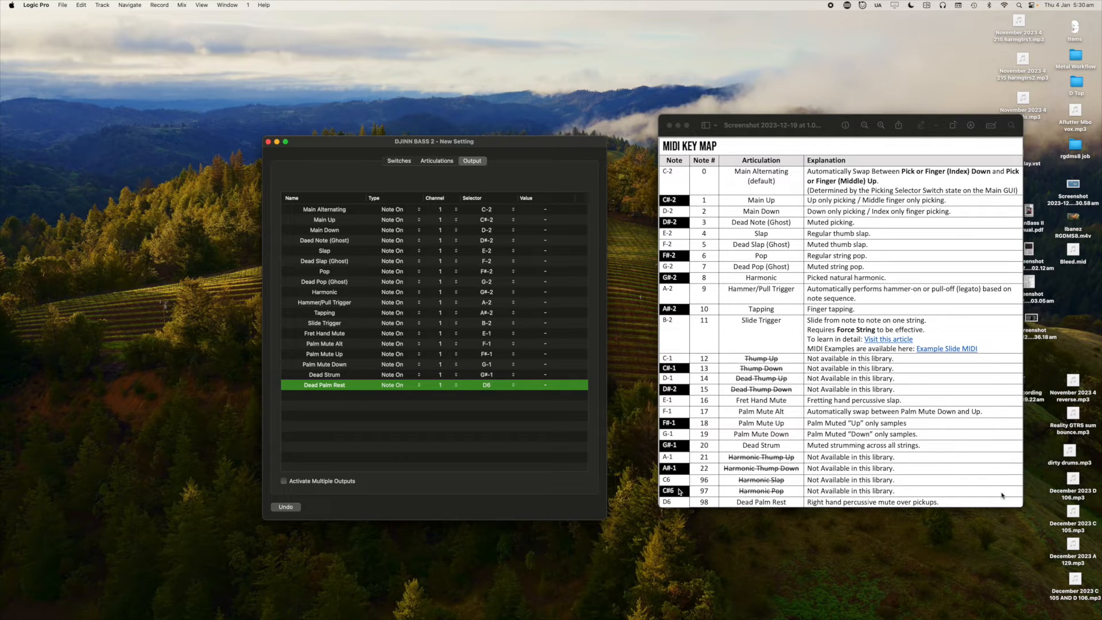
pyautogui.moveTo(685, 446)
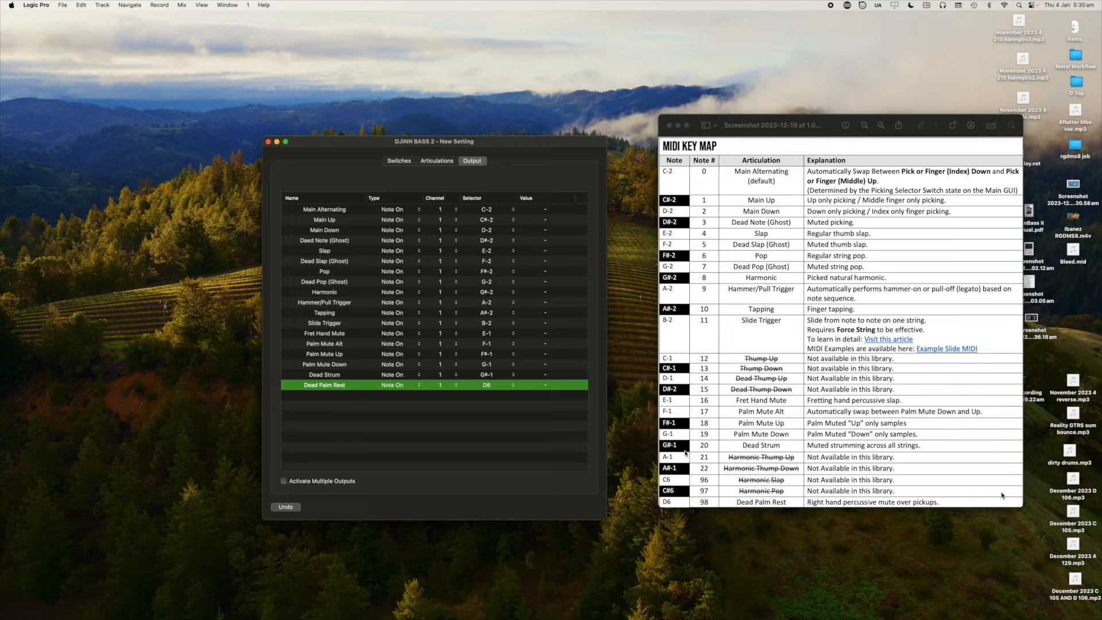
pyautogui.moveTo(498, 369)
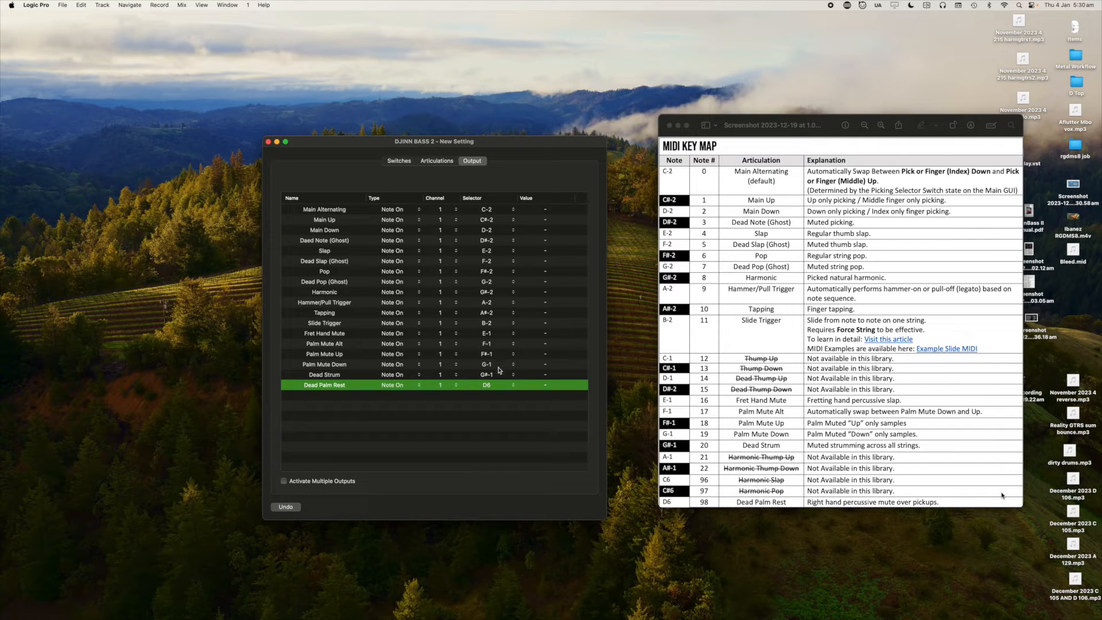
pyautogui.moveTo(274, 125)
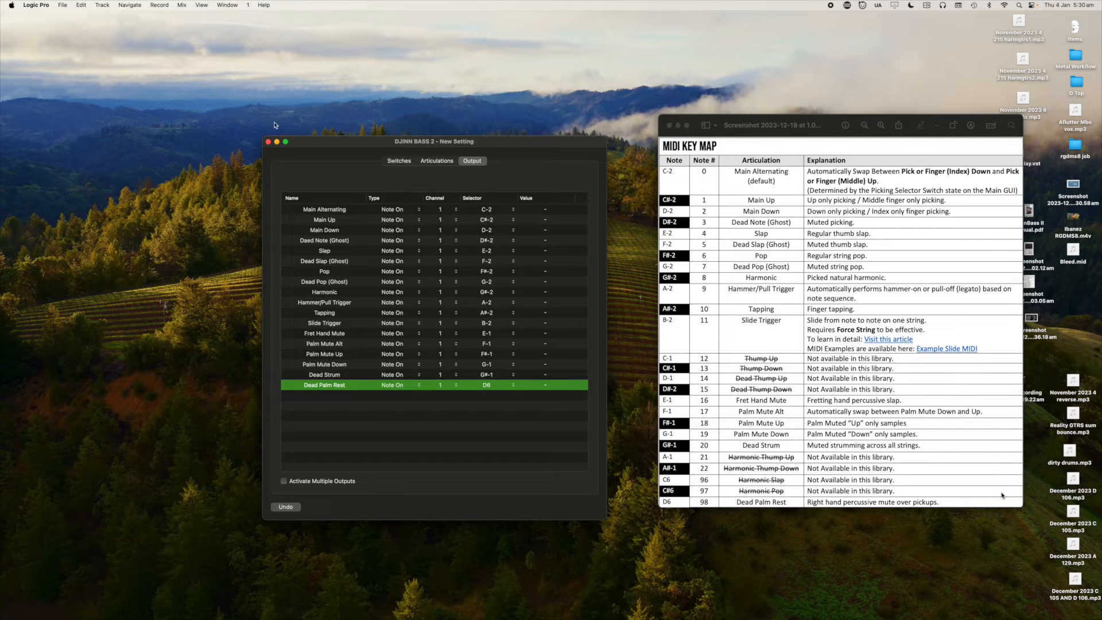
pyautogui.moveTo(269, 134)
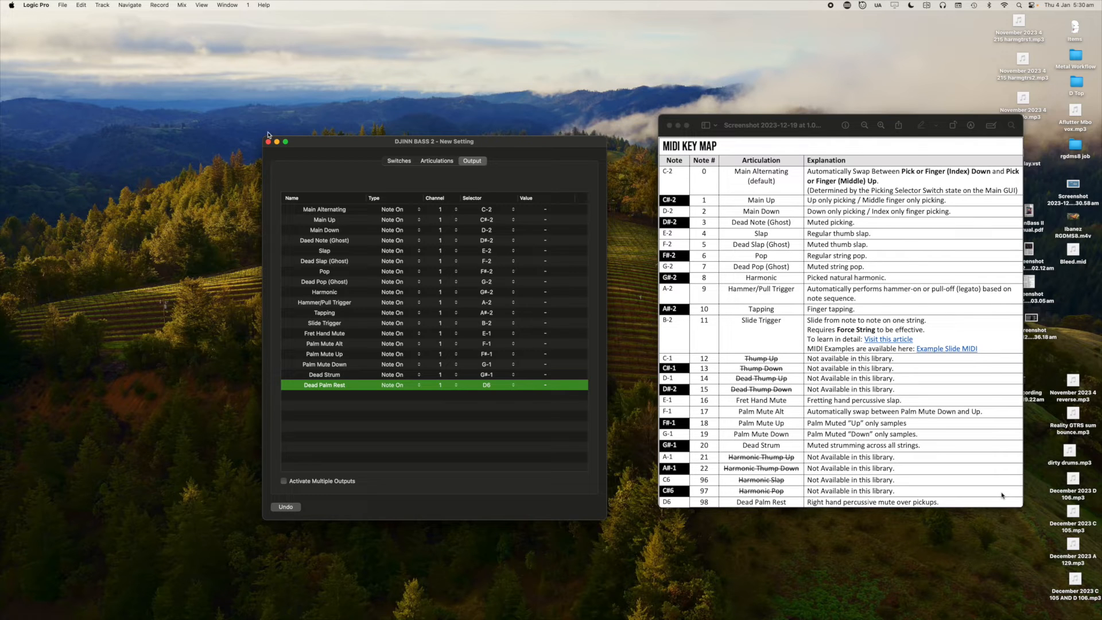
pyautogui.click(269, 141)
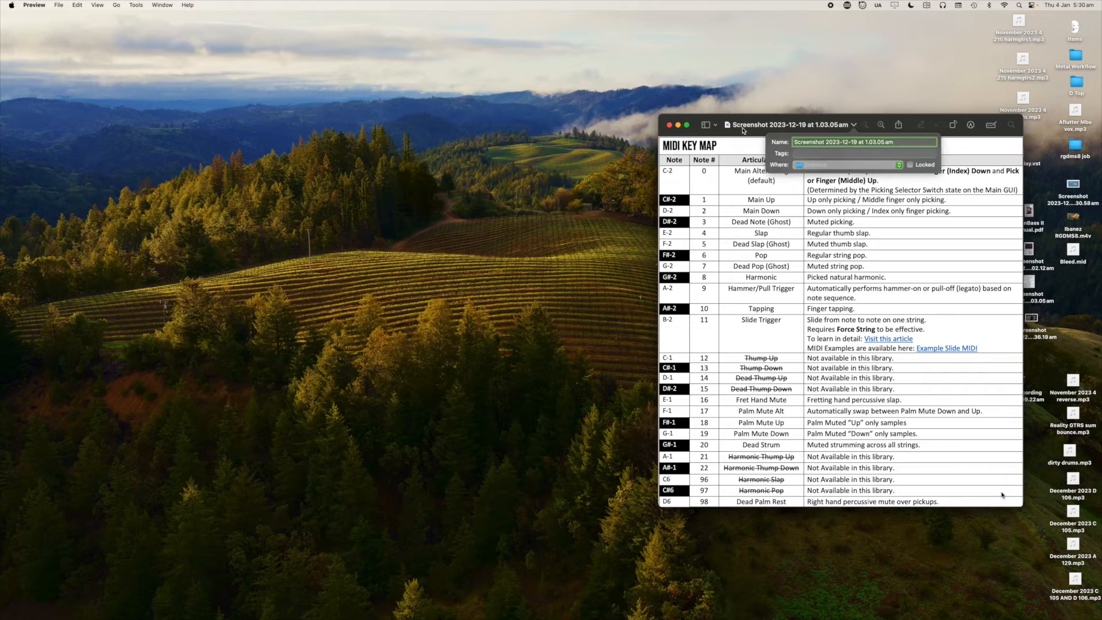
pyautogui.click(752, 589)
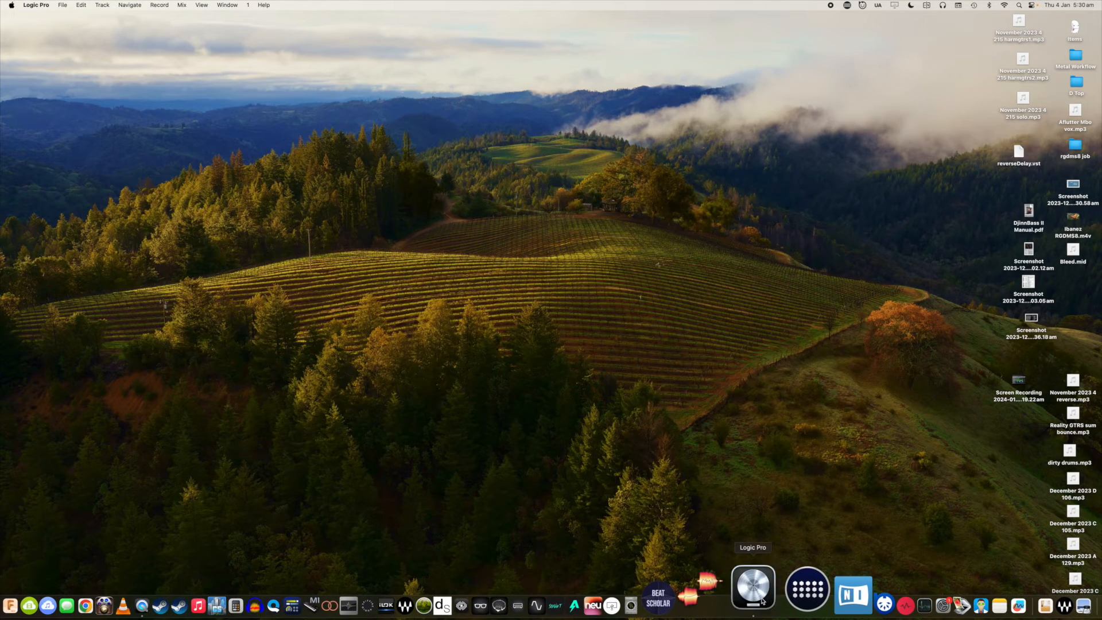
# Return to Logic Pro, open the bass regions in the Piano Roll, and select a group of notes.
pyautogui.click(751, 589)
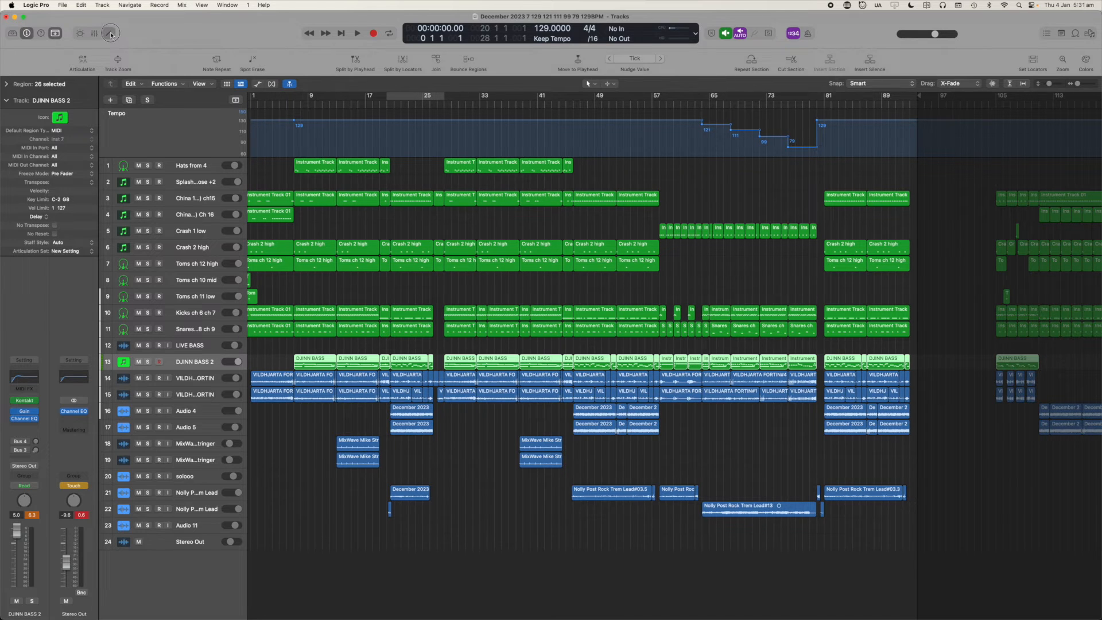
pyautogui.click(109, 33)
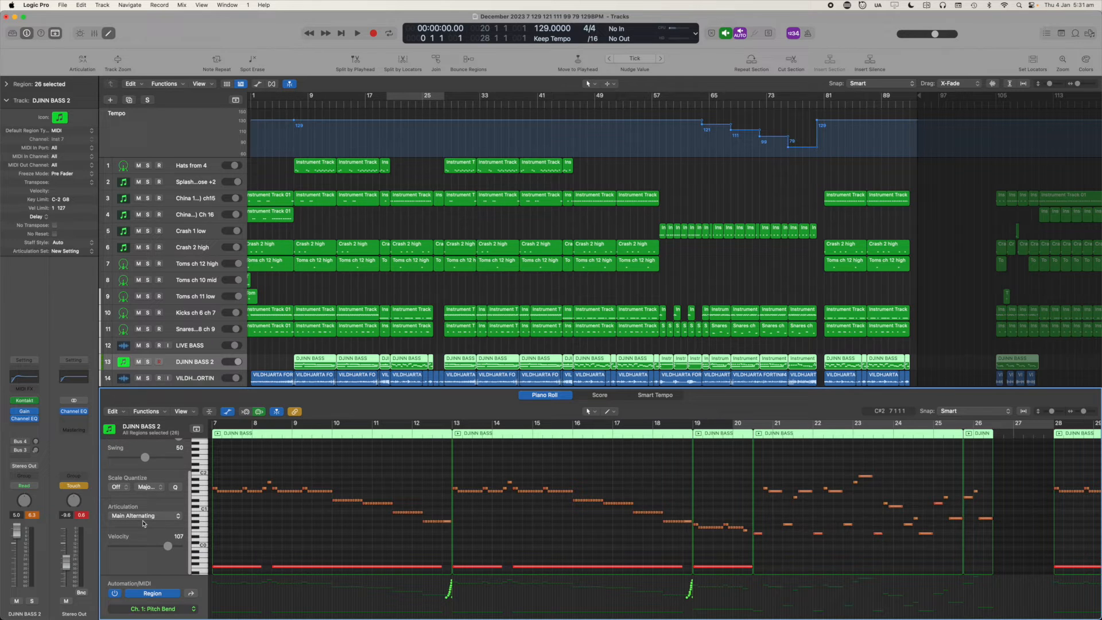
pyautogui.click(144, 515)
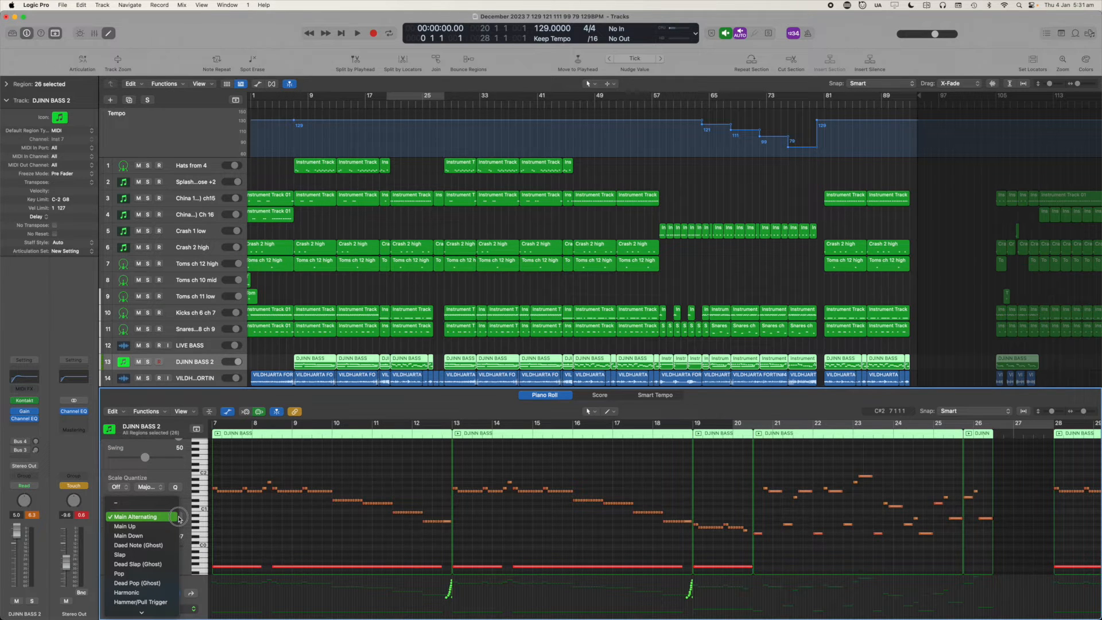
pyautogui.click(134, 517)
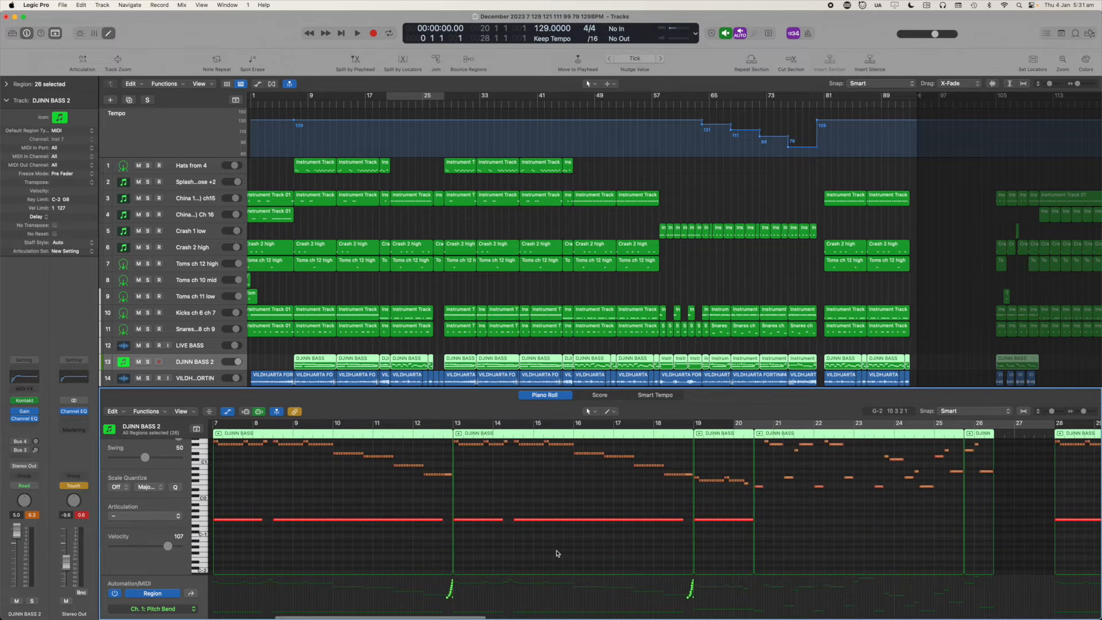
pyautogui.moveTo(453, 528); pyautogui.dragTo(762, 528)
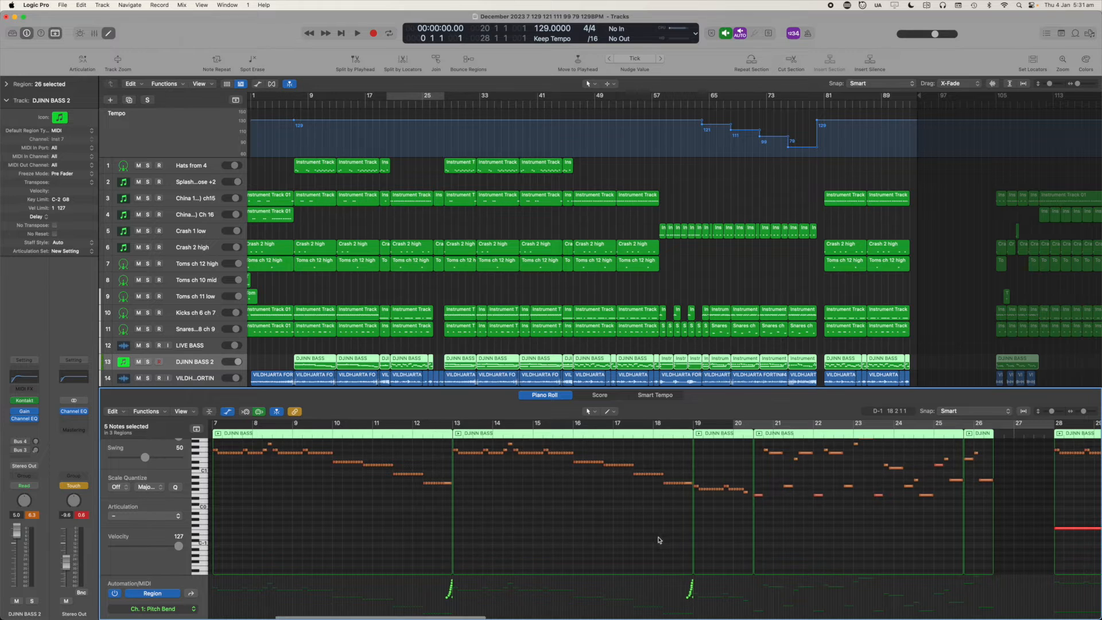
# Assign Palm Mute Down to the bar-7 note, solo the bass, and play from bar 7.
pyautogui.hscroll(3)
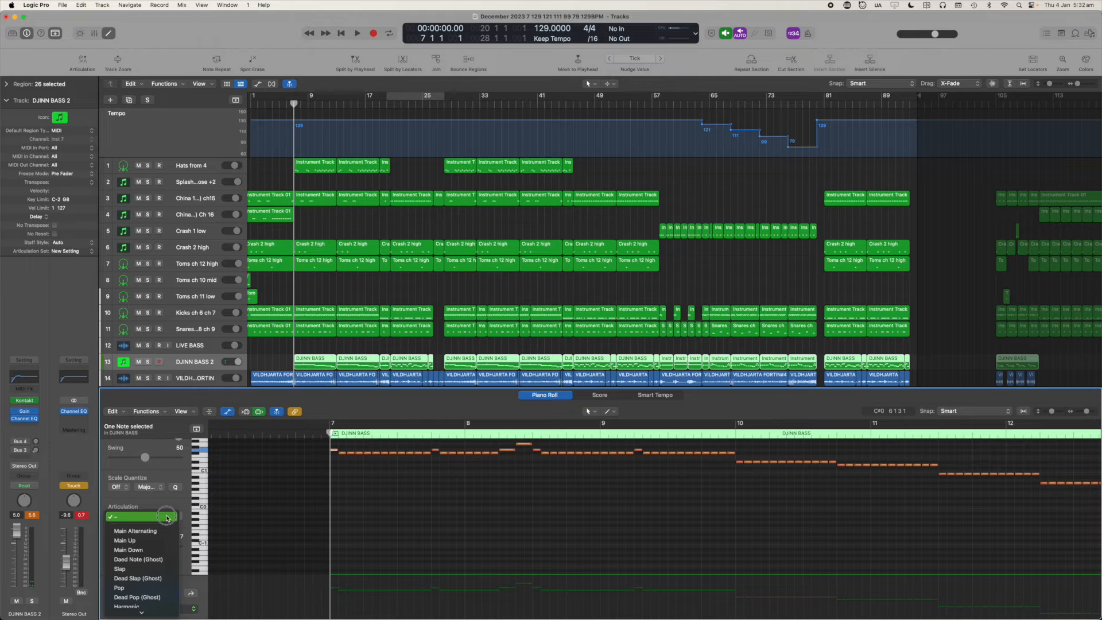
pyautogui.moveTo(161, 550)
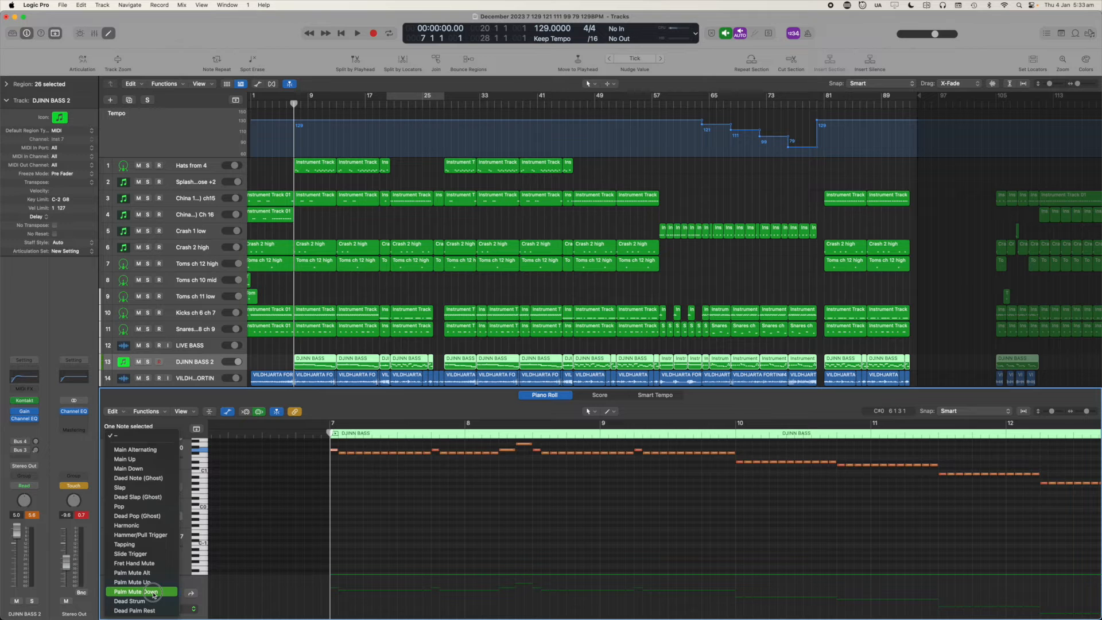
pyautogui.click(132, 591)
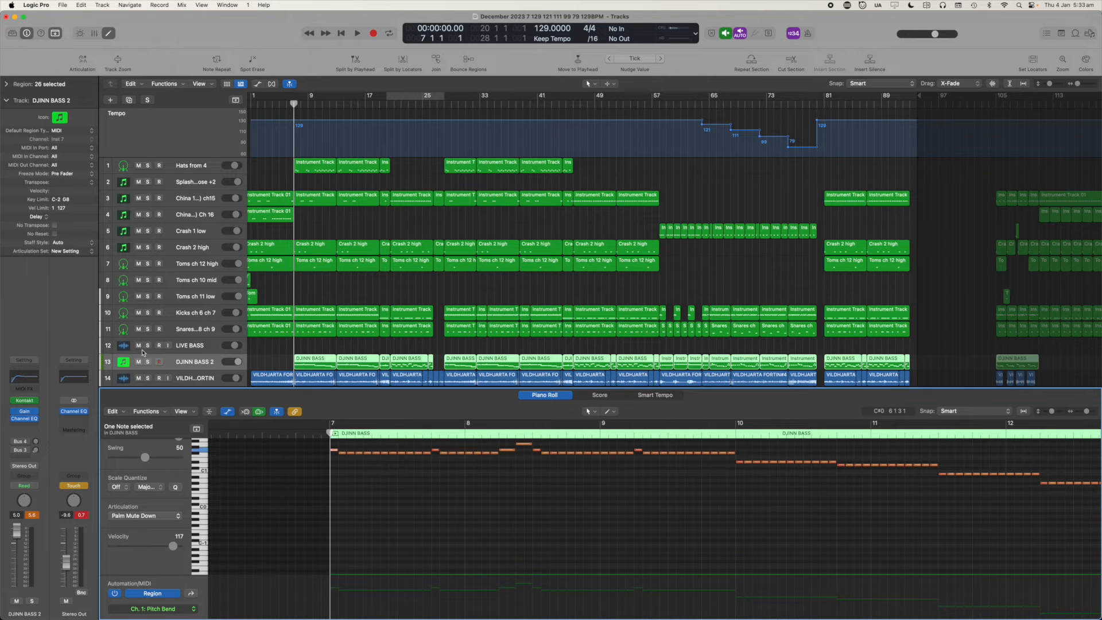
pyautogui.click(357, 33)
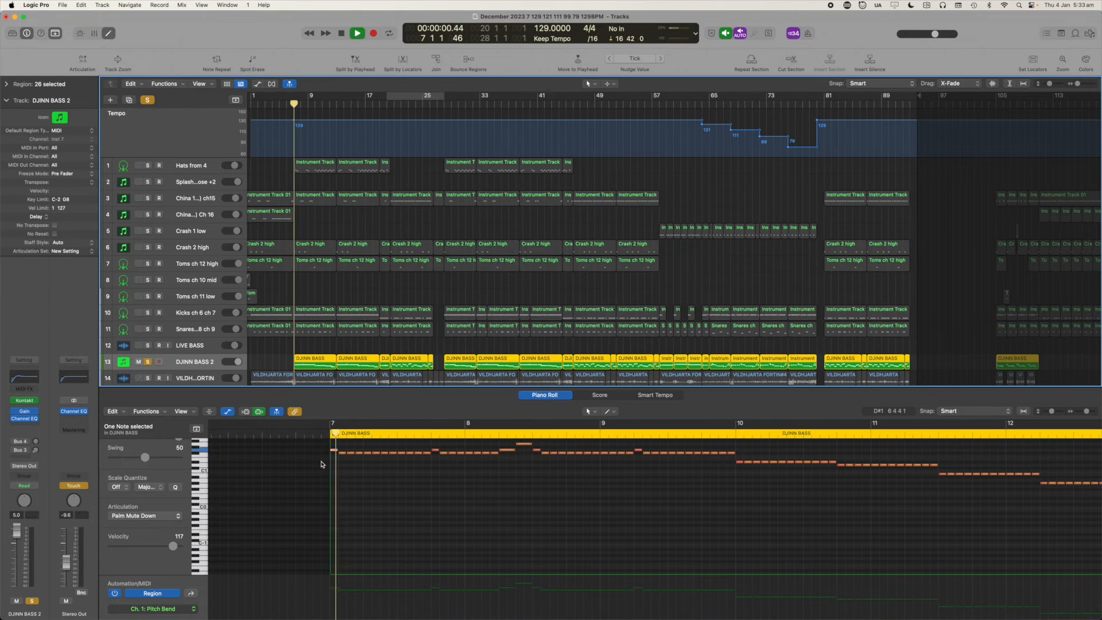
pyautogui.click(356, 33)
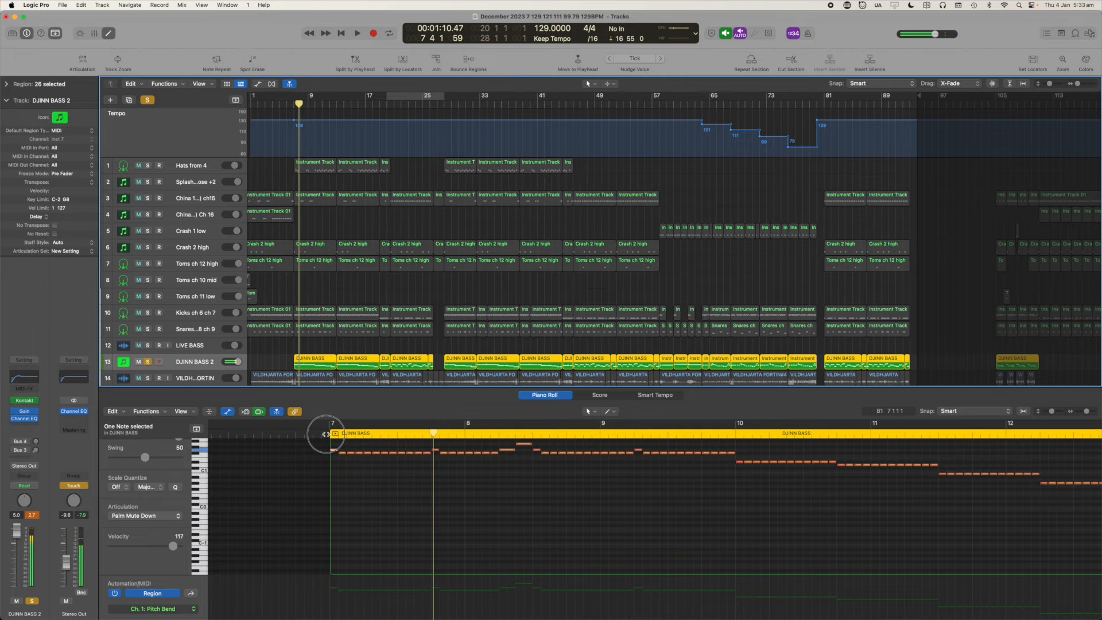
pyautogui.click(357, 33)
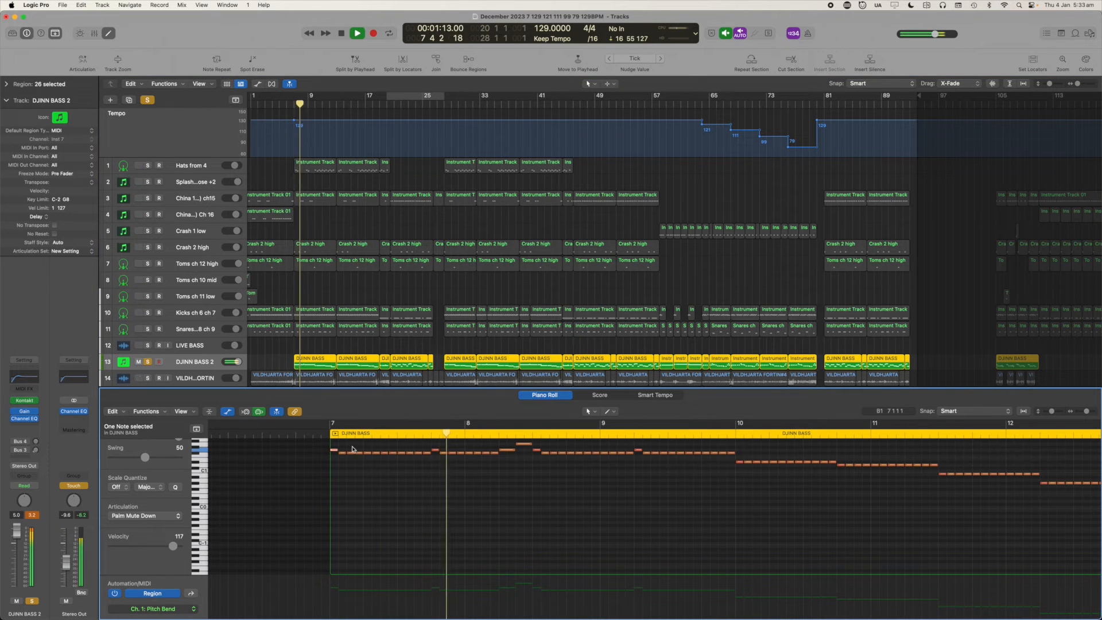
pyautogui.click(356, 33)
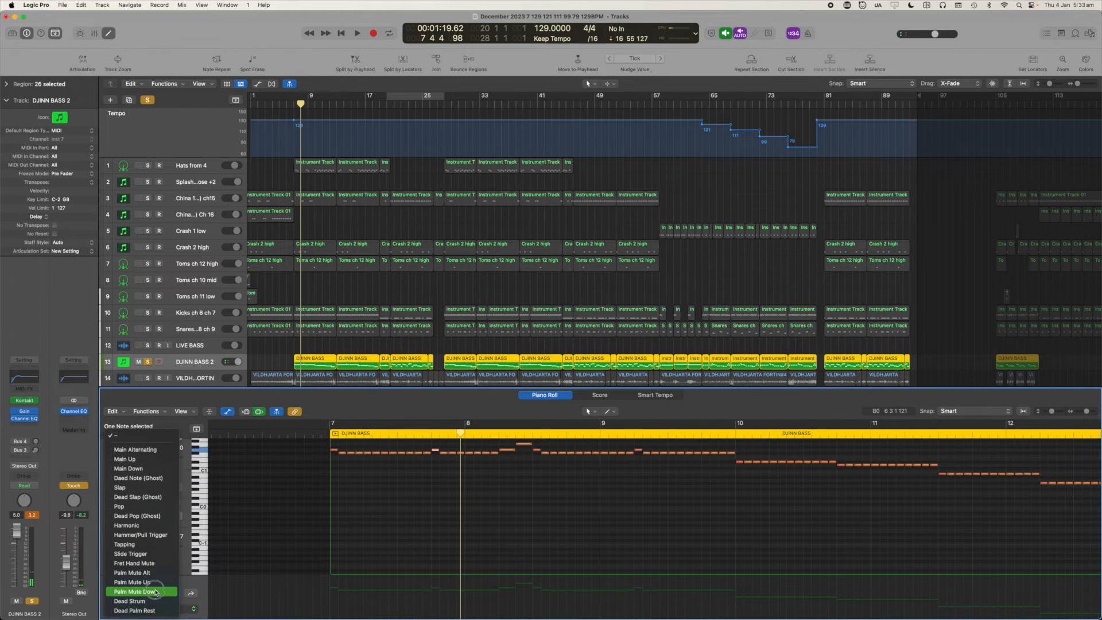
pyautogui.click(132, 592)
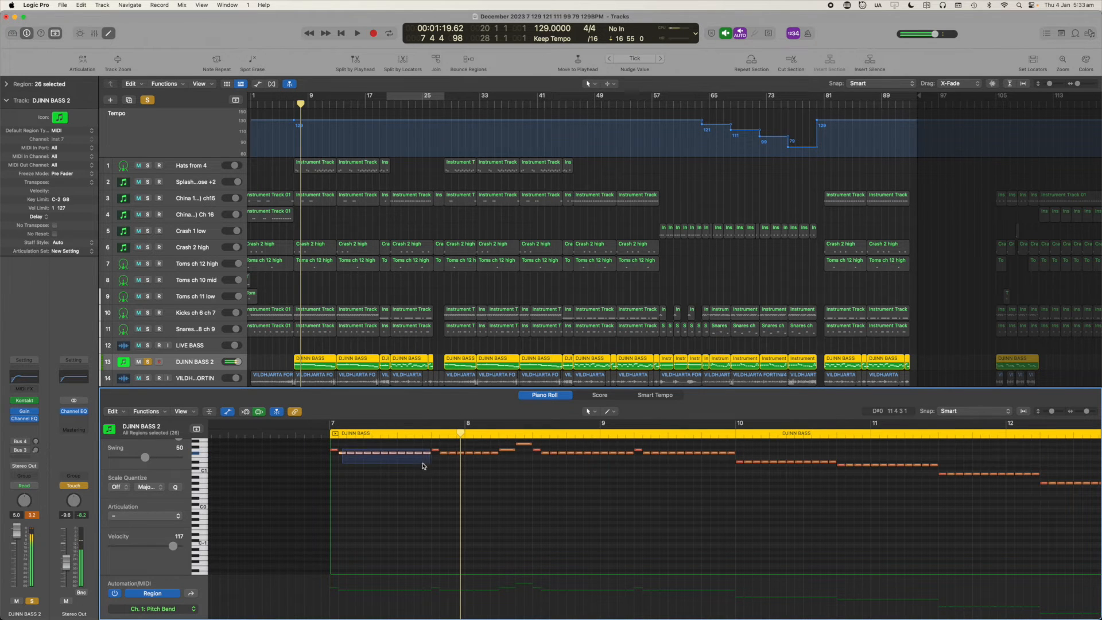
# Open the Articulation pop-up for the selected bass notes and choose an articulation.
pyautogui.click(142, 517)
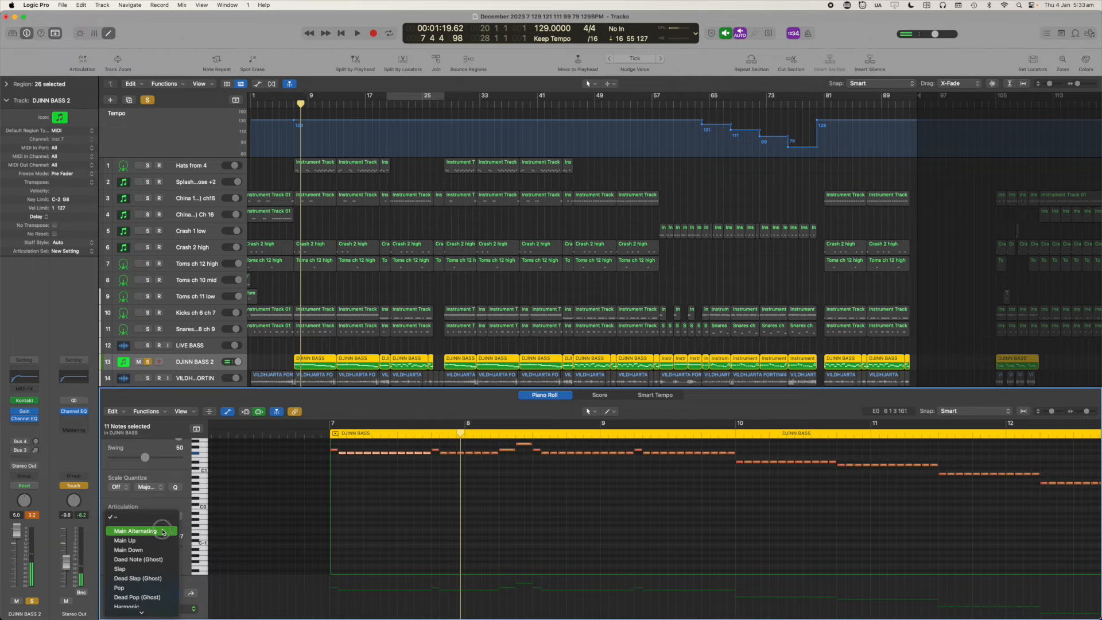
pyautogui.click(137, 530)
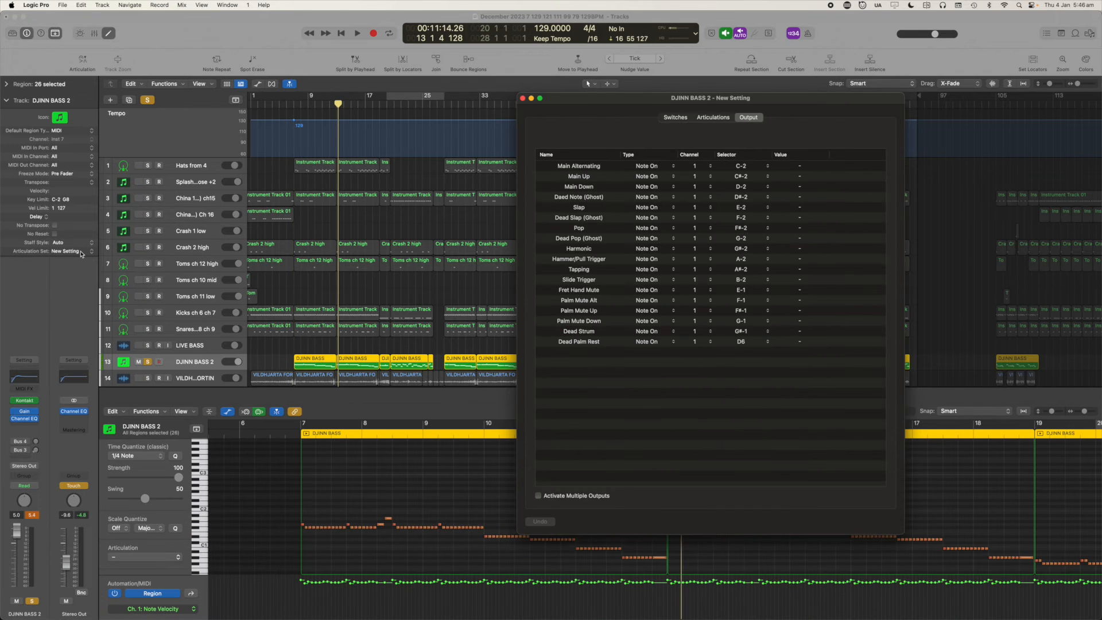
# Save the articulation set via Save As under the name DJINNBASS2, then close the Articulation Set window.
pyautogui.click(70, 251)
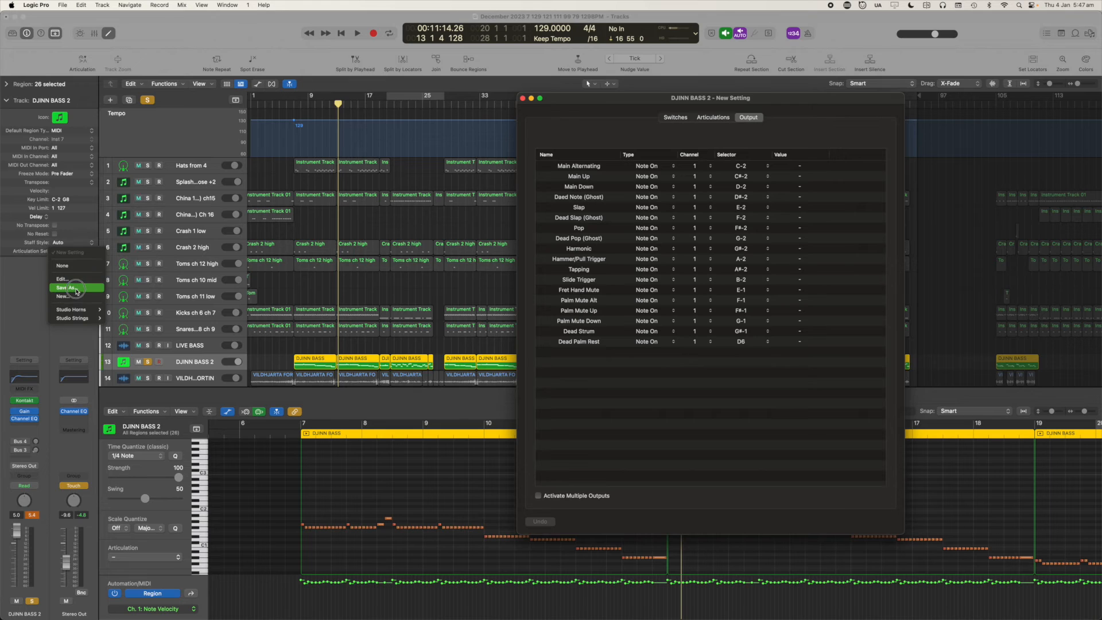
pyautogui.click(68, 288)
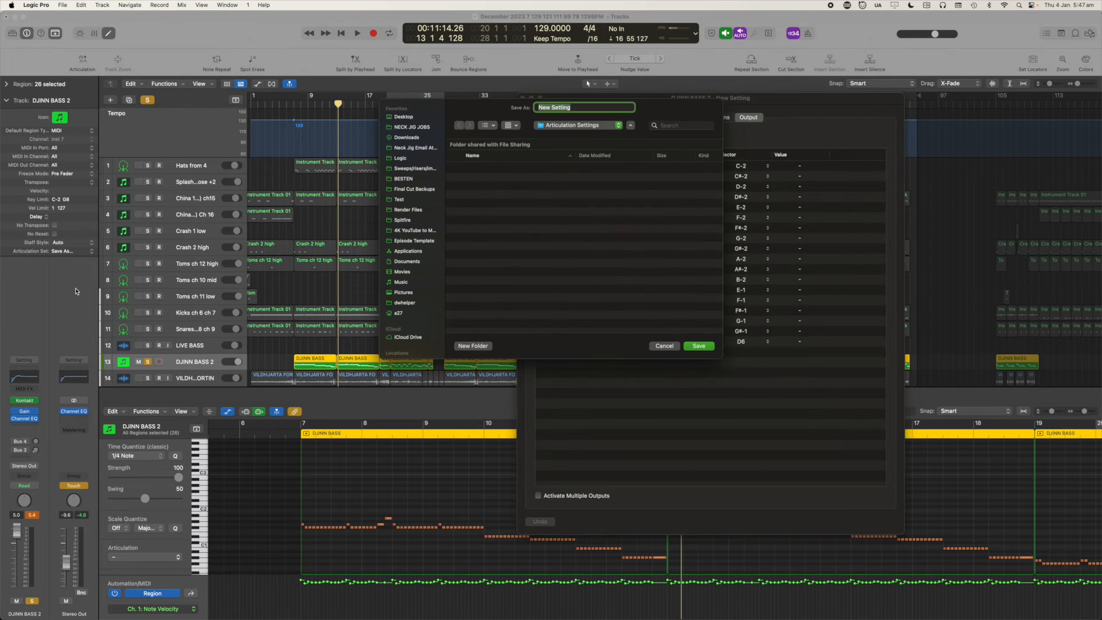
pyautogui.write('D')
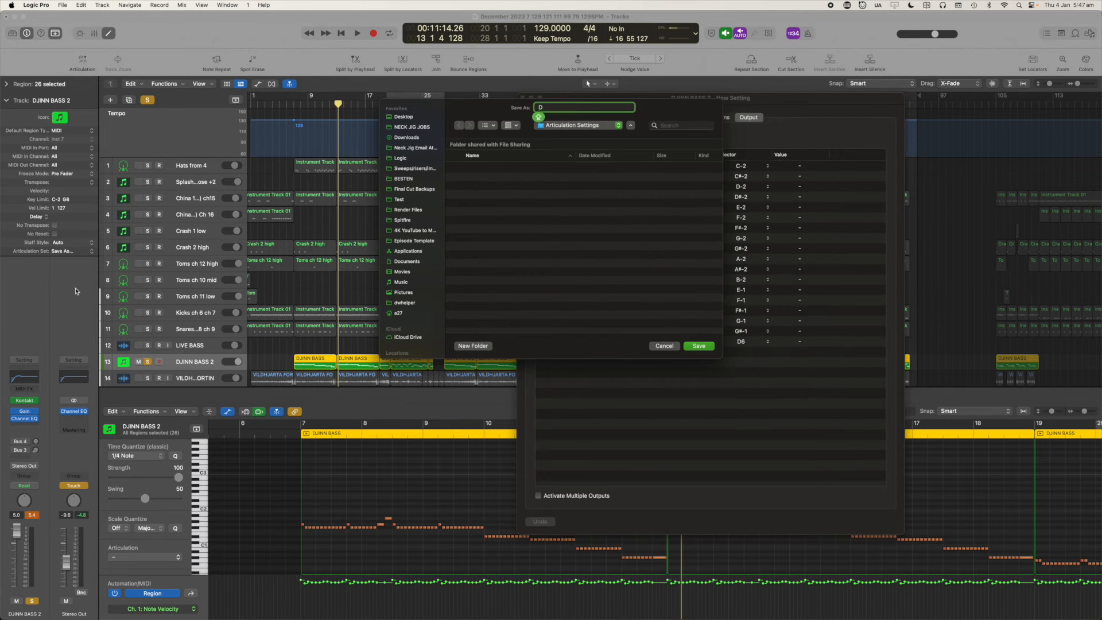
pyautogui.write('JINNBASS')
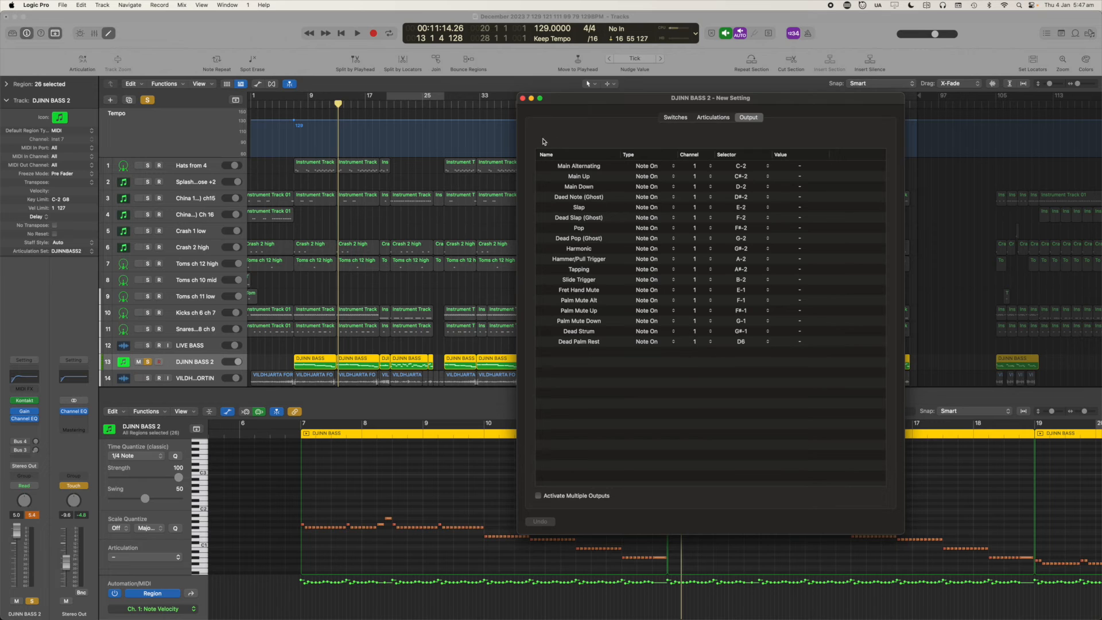
pyautogui.click(523, 97)
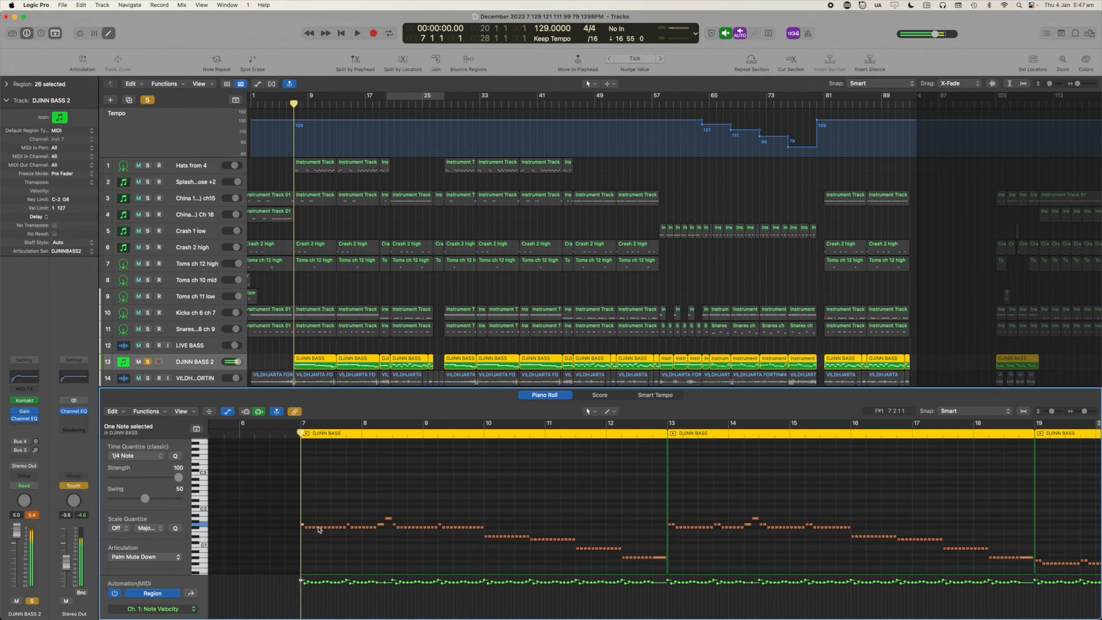
# Apply Slide Trigger to the bars 19–26 notes, then select bar 20's notes to verify.
pyautogui.click(141, 556)
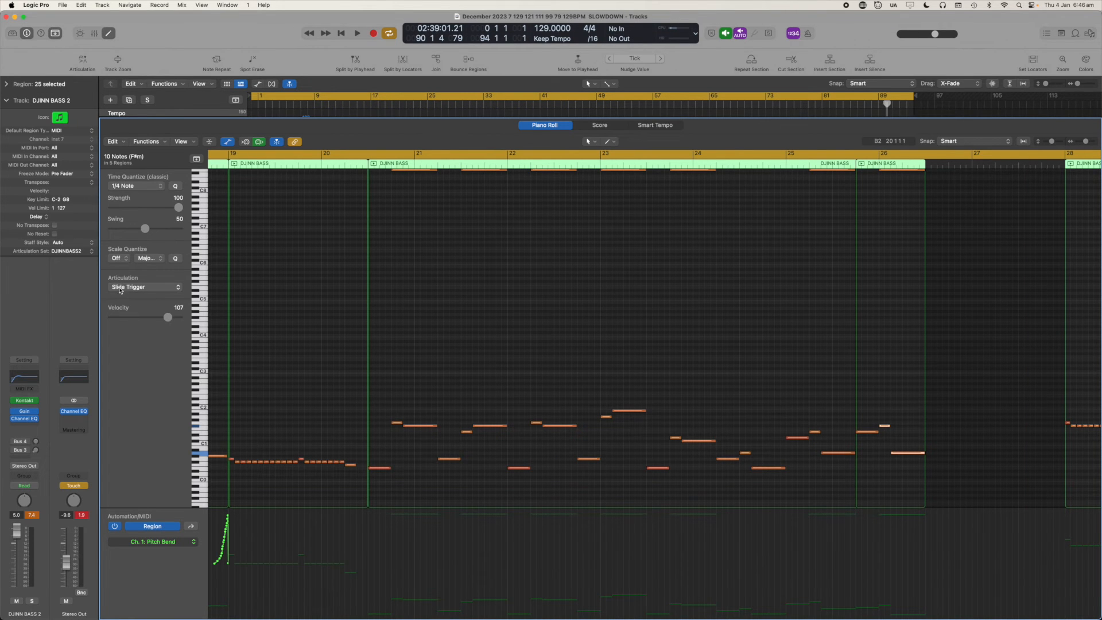
pyautogui.moveTo(322, 402)
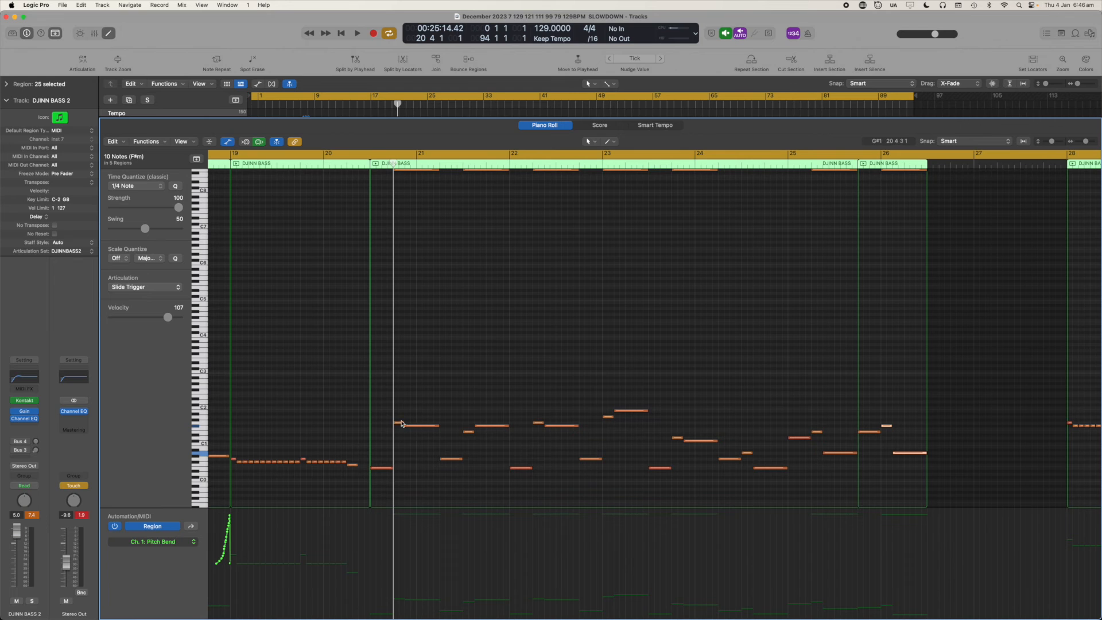
pyautogui.moveTo(400, 423)
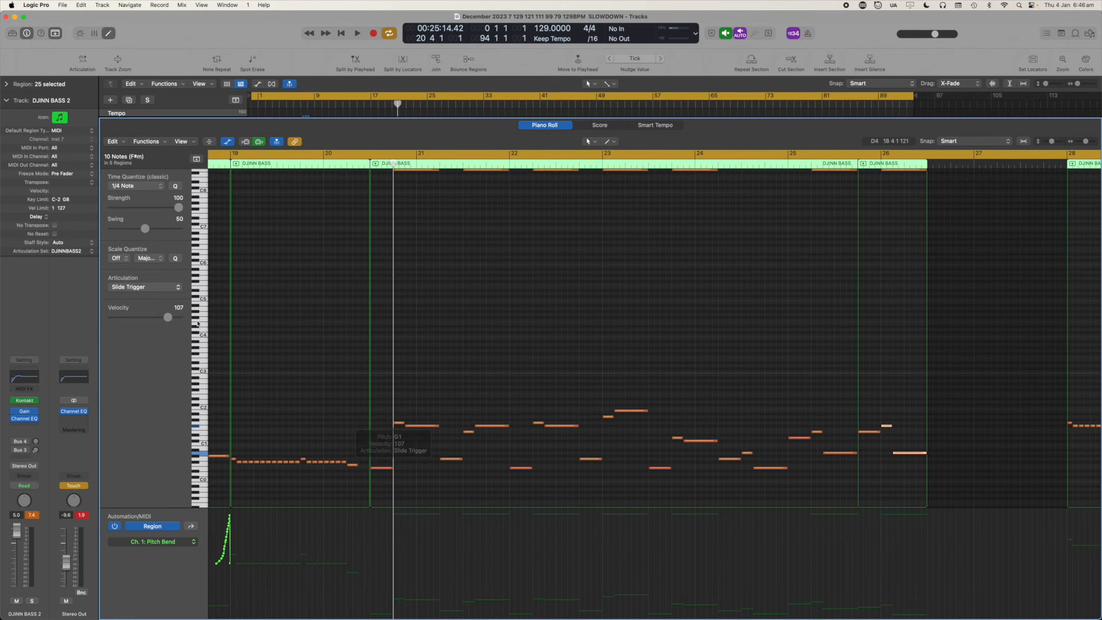
pyautogui.moveTo(377, 468)
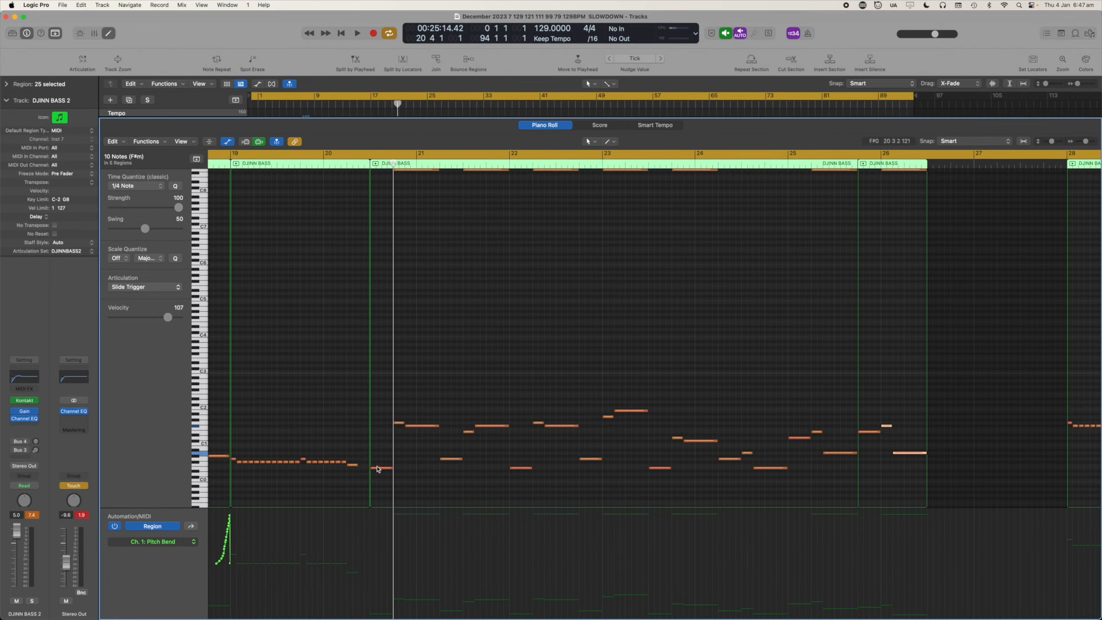
pyautogui.click(382, 468)
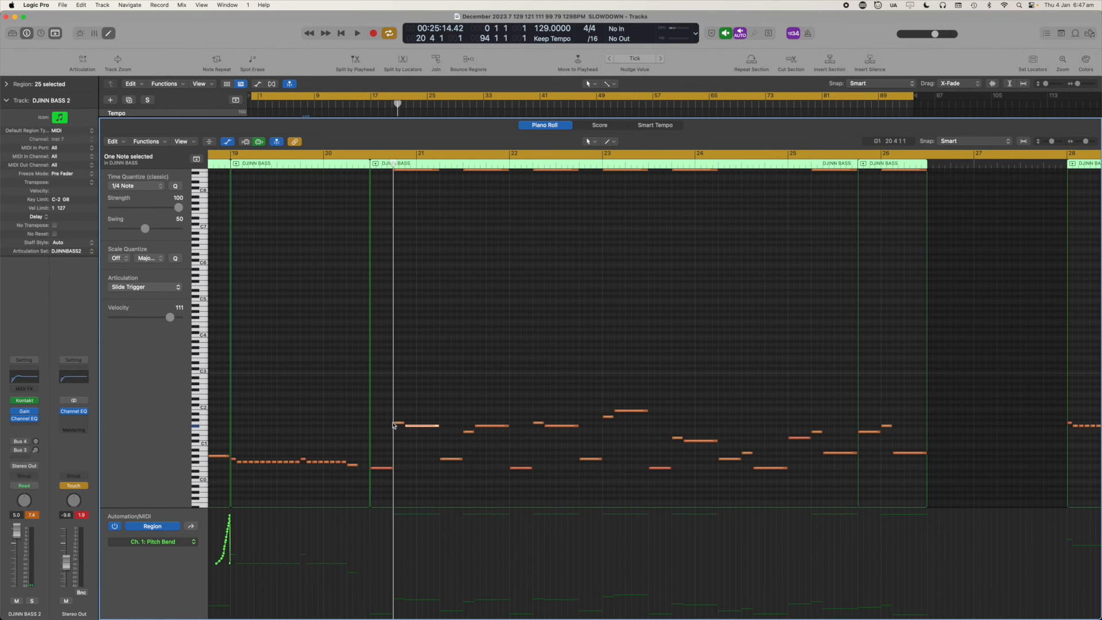
pyautogui.click(399, 424)
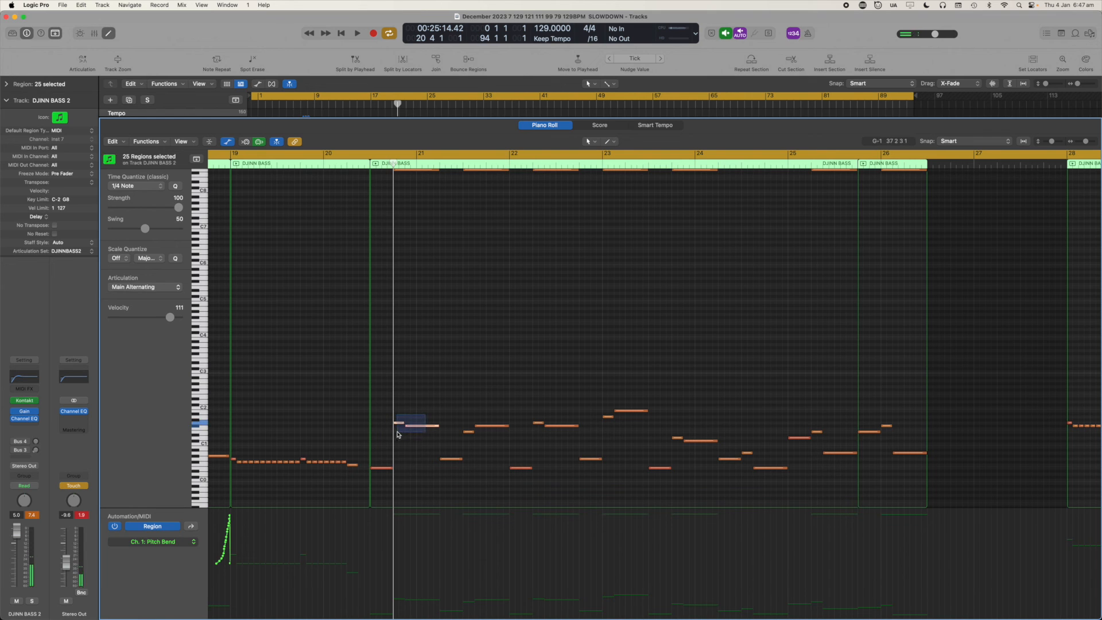
pyautogui.click(410, 424)
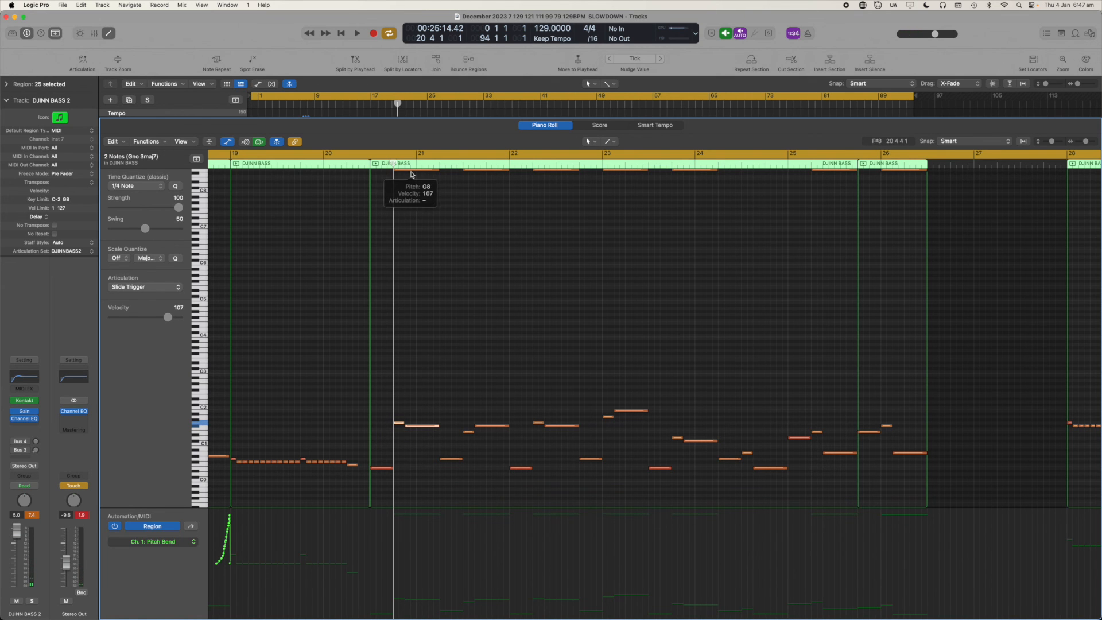